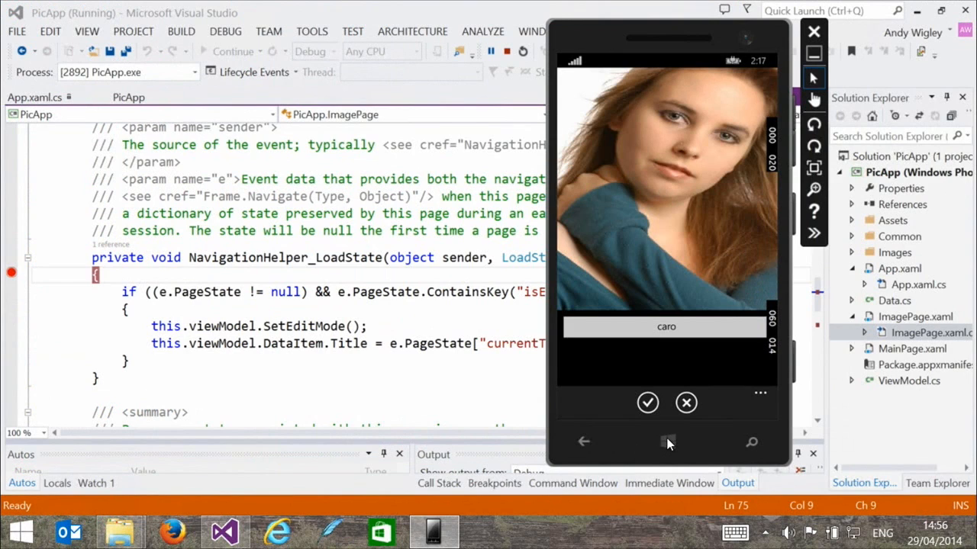
{"action": "mouse_move", "coordinate": [670, 450]}
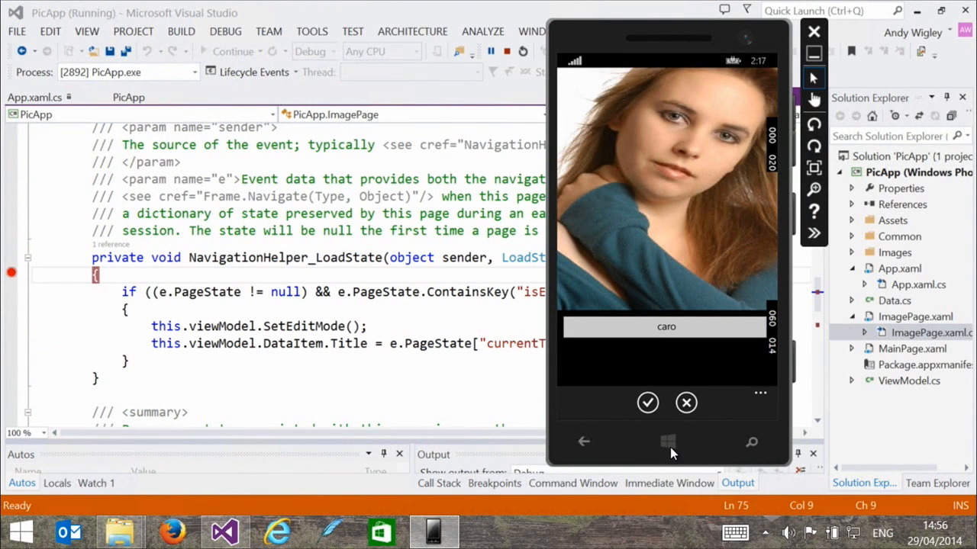
Leave the photo caption app and show the app list's alphabetical jump grid.
{"action": "left_click", "coordinate": [669, 442]}
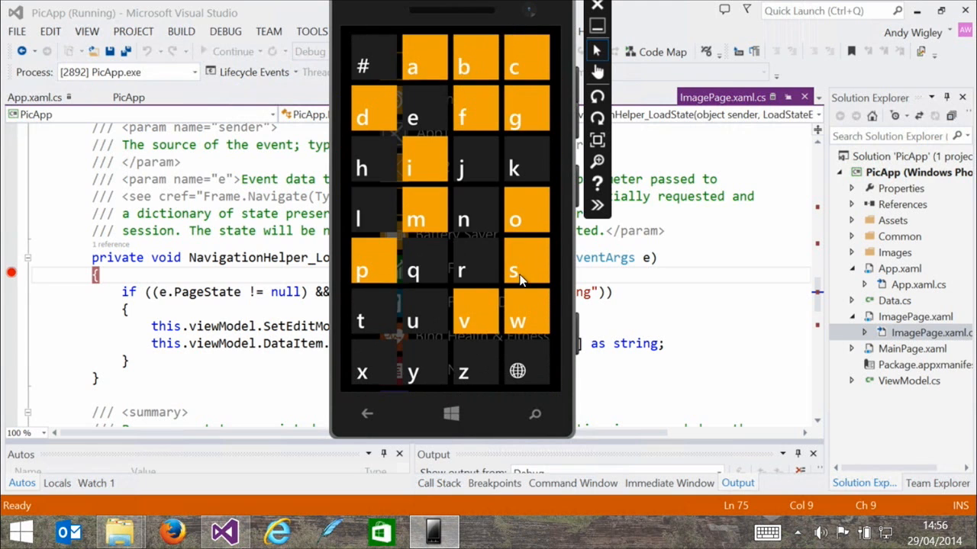
Jump to the S apps, enter Settings and reach the language settings page.
{"action": "left_click", "coordinate": [513, 271]}
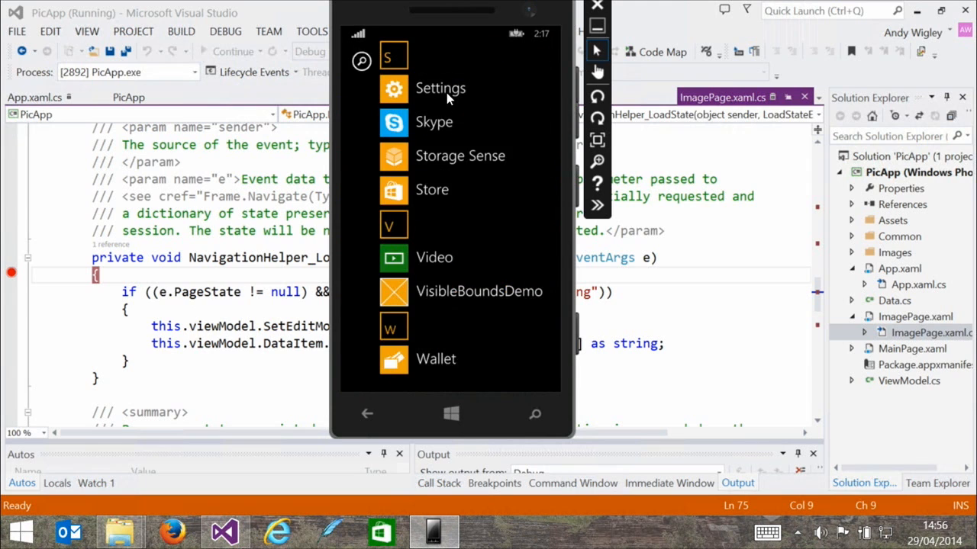
{"action": "left_click", "coordinate": [439, 87]}
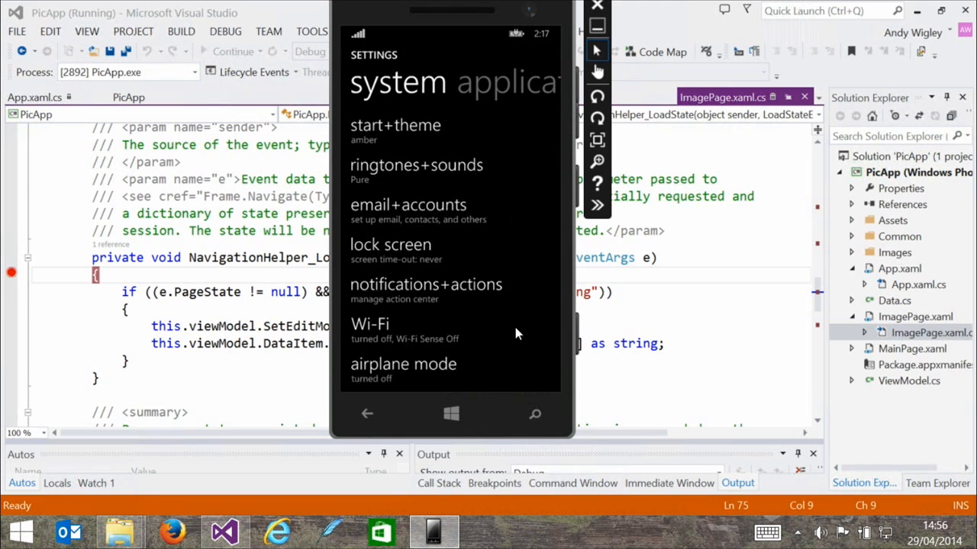
{"action": "scroll", "scroll_direction": "down", "scroll_amount": 3}
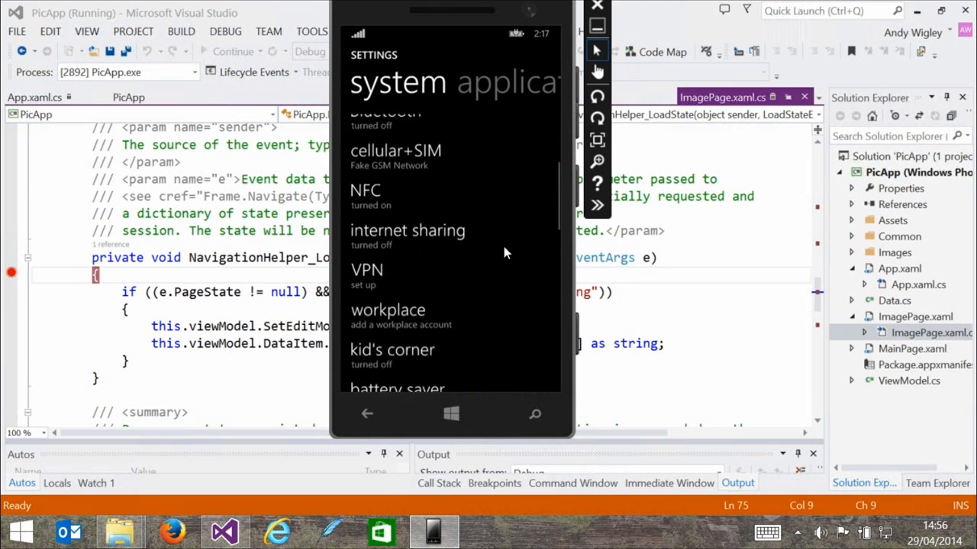
{"action": "scroll", "scroll_direction": "down", "scroll_amount": 3}
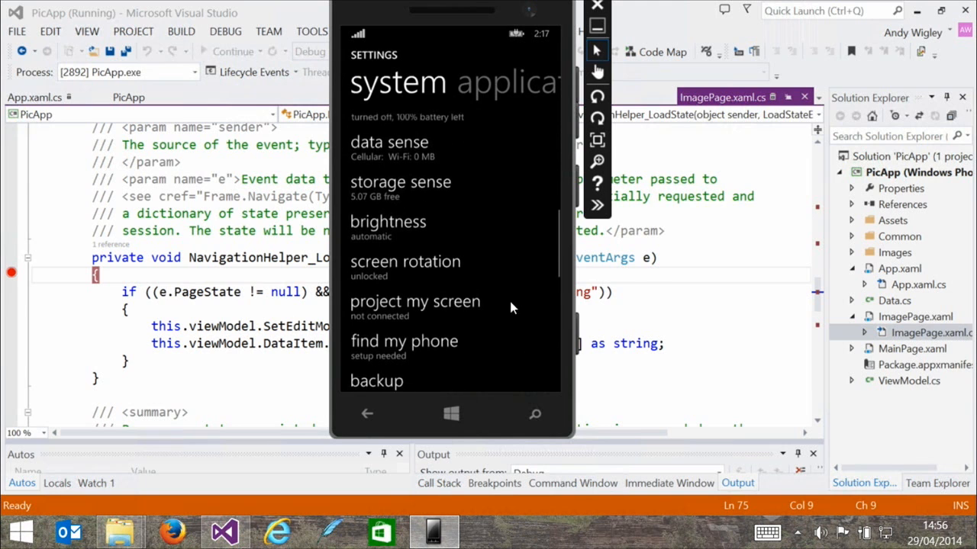
{"action": "scroll", "scroll_direction": "down", "scroll_amount": 3}
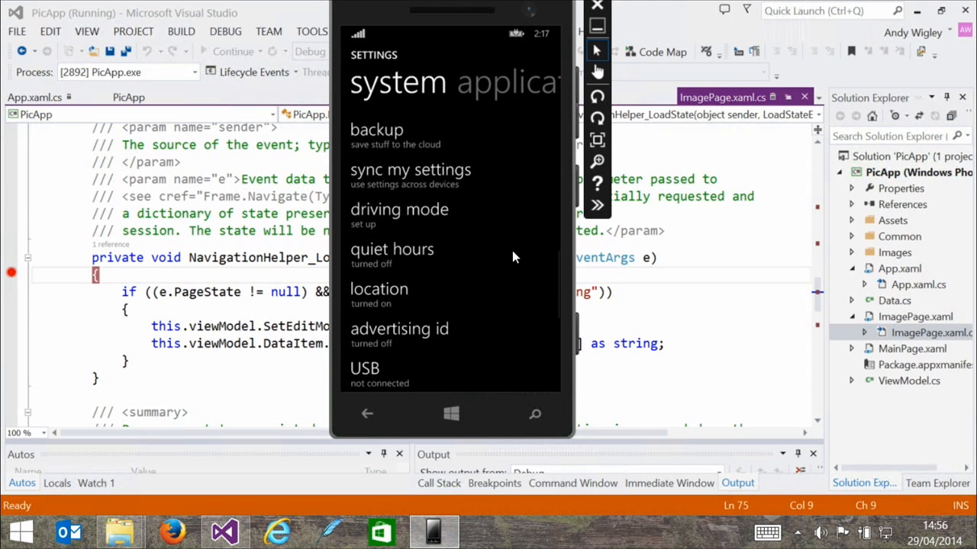
{"action": "scroll", "scroll_direction": "down", "scroll_amount": 3}
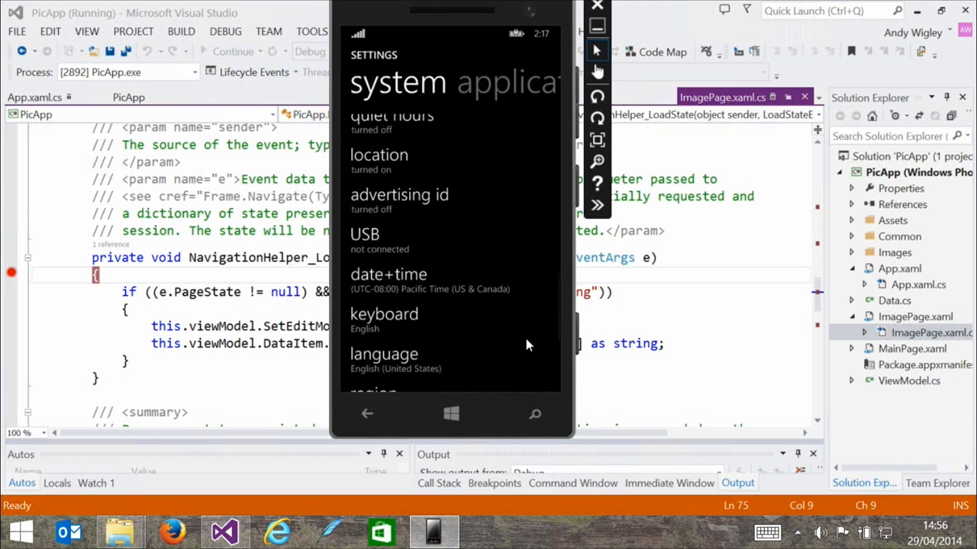
{"action": "scroll", "scroll_direction": "down", "scroll_amount": 3}
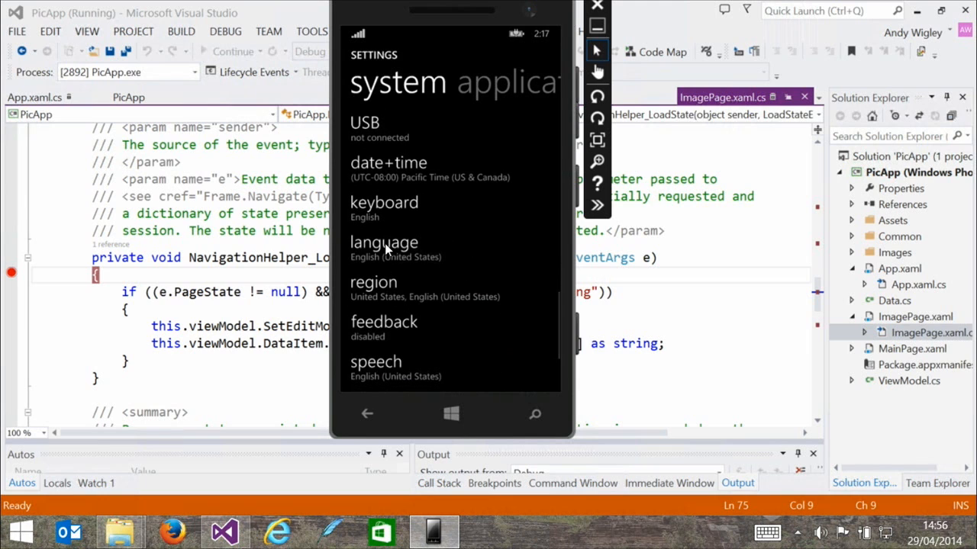
{"action": "left_click", "coordinate": [384, 241]}
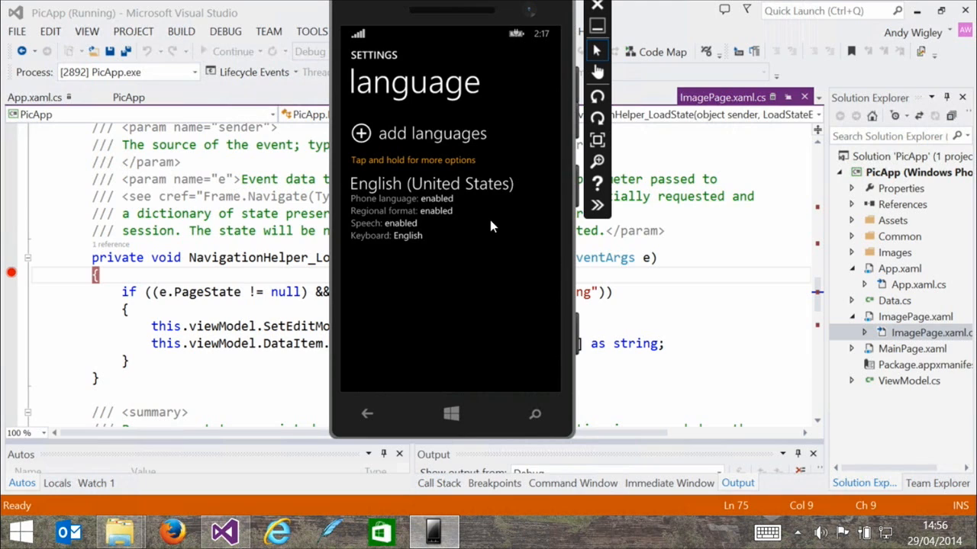
{"action": "mouse_move", "coordinate": [418, 140]}
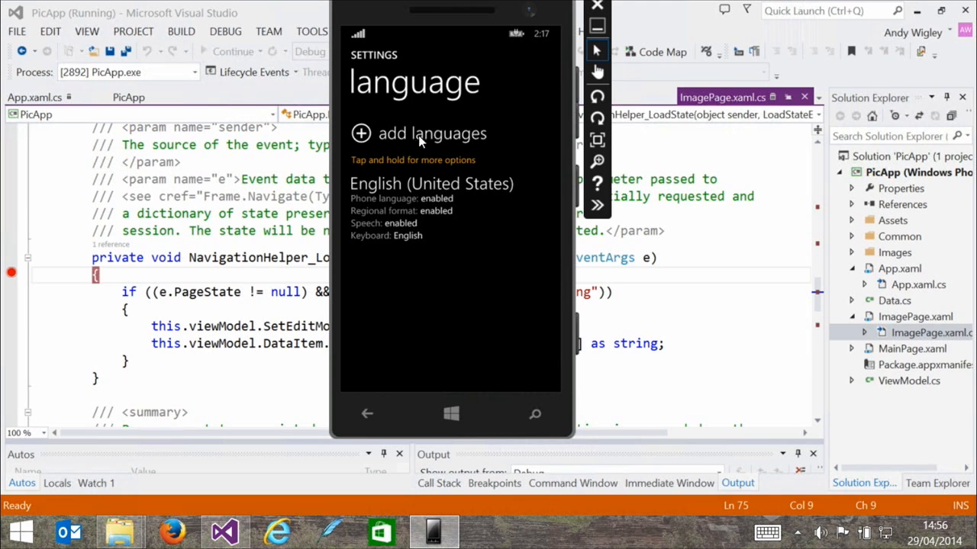
Add Deutsch (Deutschland) as a phone language above English, pending a restart.
{"action": "left_click", "coordinate": [432, 134]}
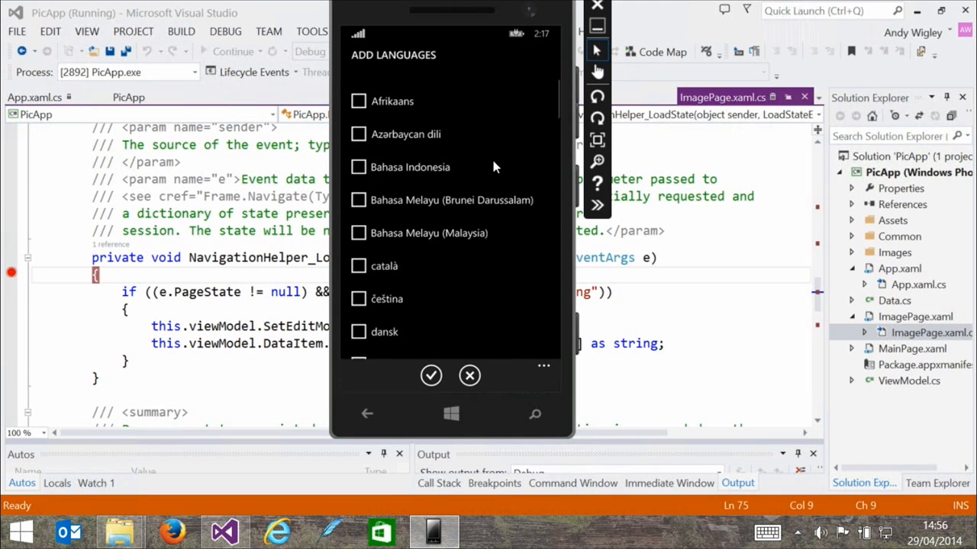
{"action": "mouse_move", "coordinate": [512, 323]}
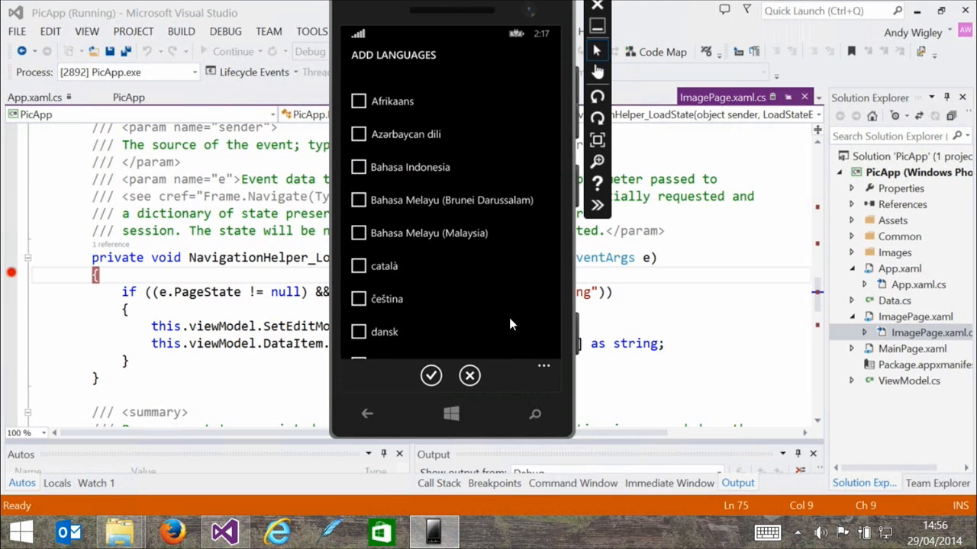
{"action": "scroll", "scroll_direction": "down", "scroll_amount": 3}
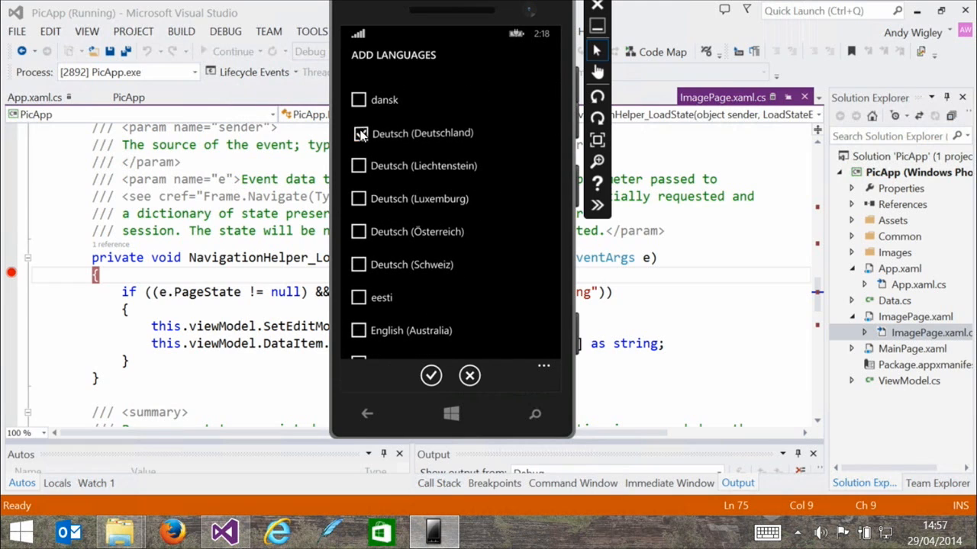
{"action": "left_click", "coordinate": [431, 375]}
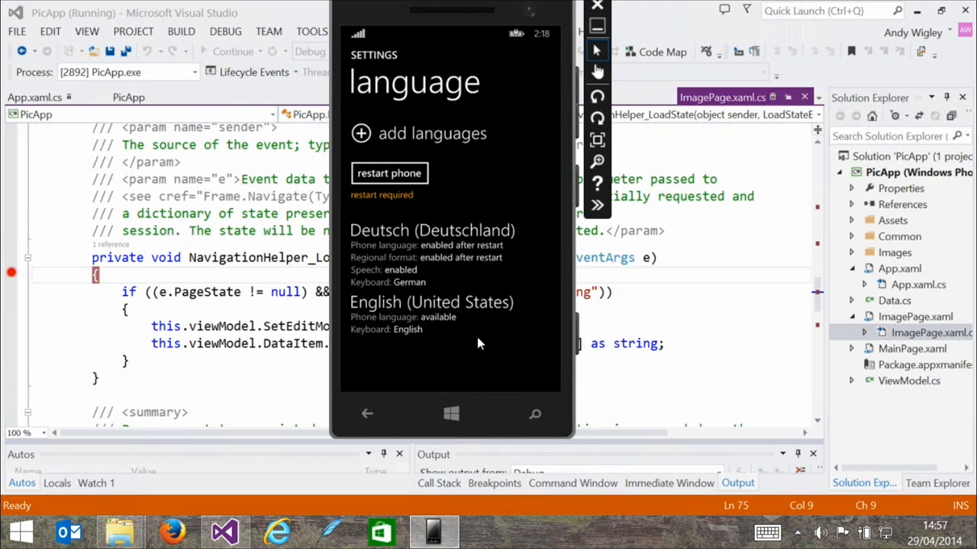
{"action": "mouse_move", "coordinate": [512, 156]}
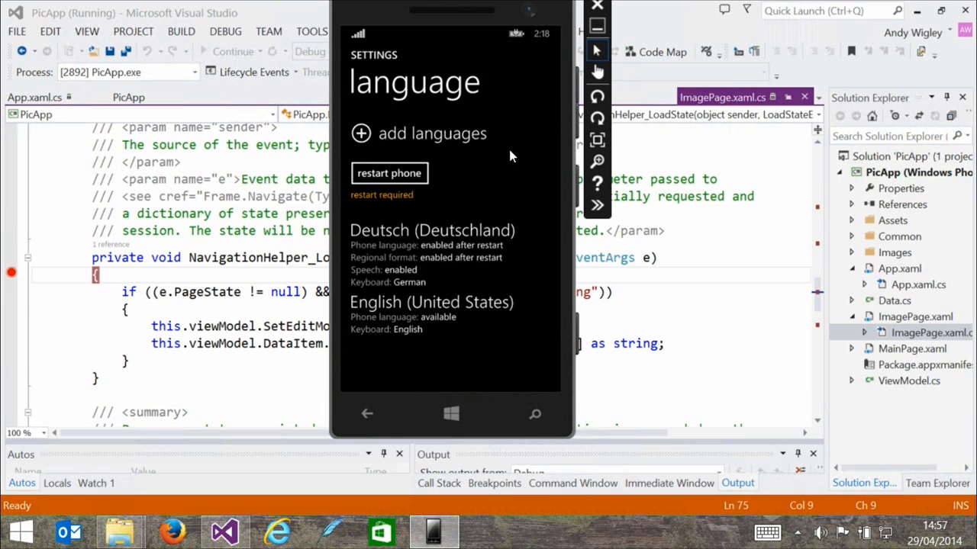
Restart the phone to apply German and look over the German app list.
{"action": "left_click", "coordinate": [389, 174]}
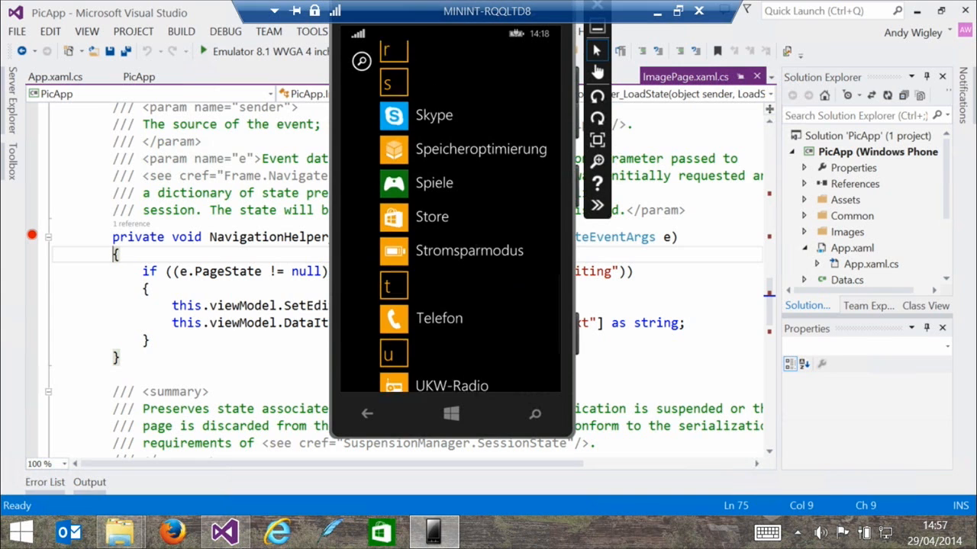
{"action": "scroll", "scroll_direction": "up", "scroll_amount": 3}
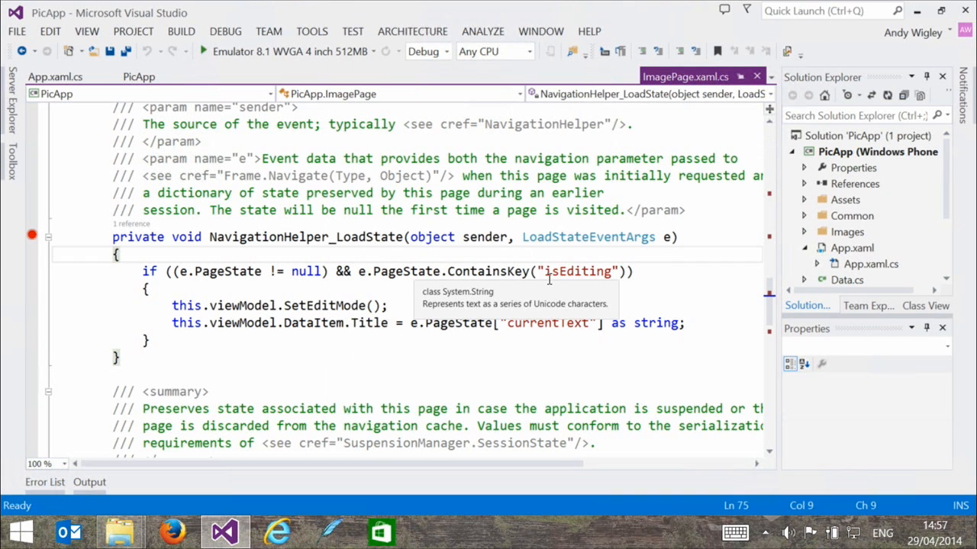
{"action": "mouse_move", "coordinate": [534, 366]}
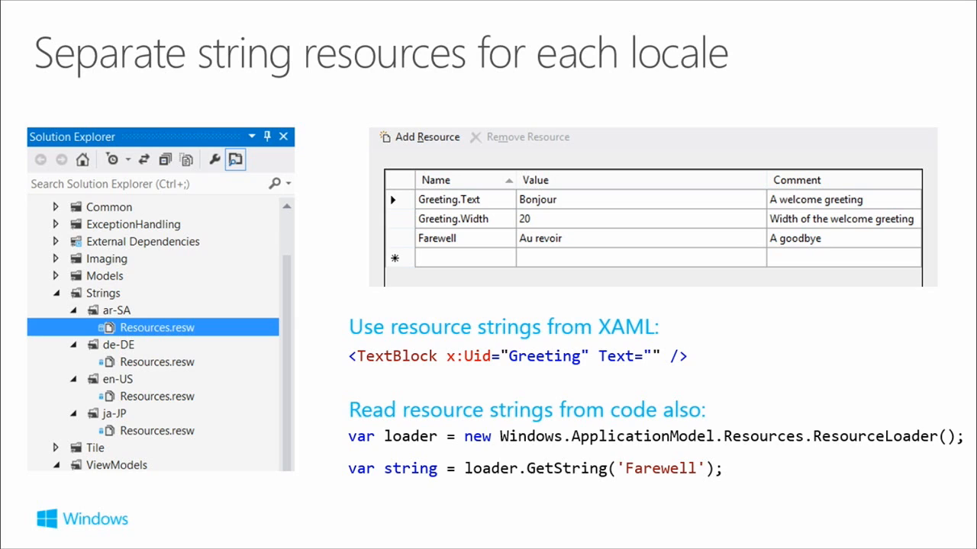
Advance to the slide on DPI, language and accessibility-aware image loading.
{"action": "key", "text": "Right"}
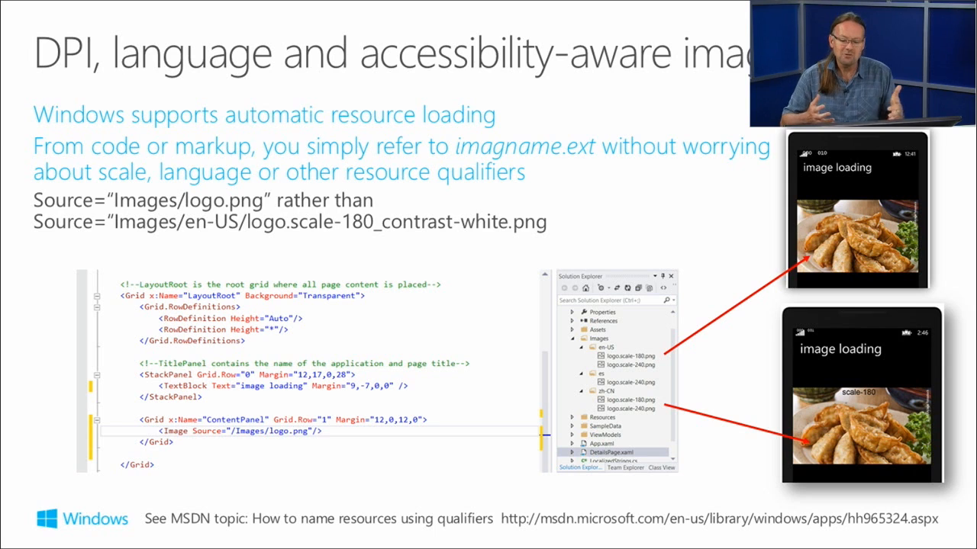
Move past the slide, return to Visual Studio's PicApp code and expand the File menu.
{"action": "left_click", "coordinate": [223, 531]}
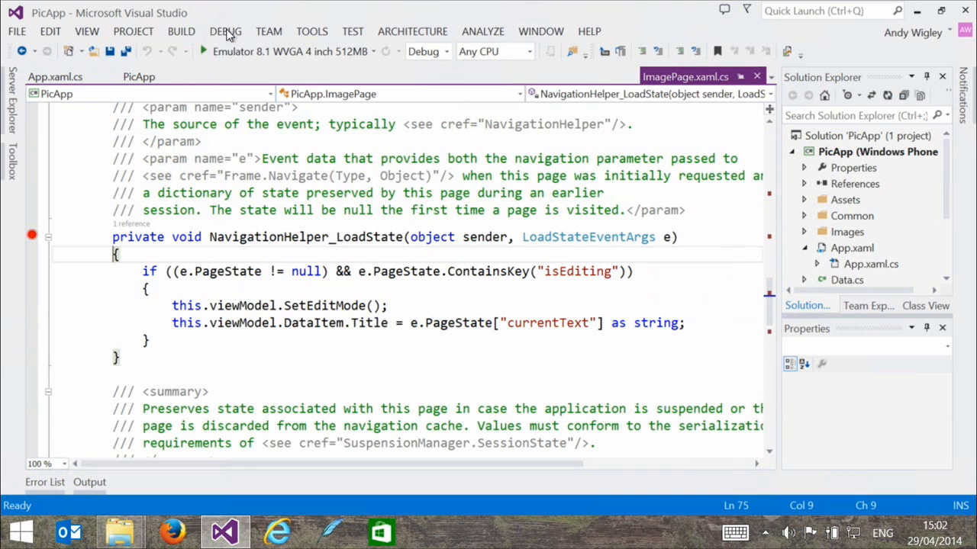
{"action": "left_click", "coordinate": [16, 31]}
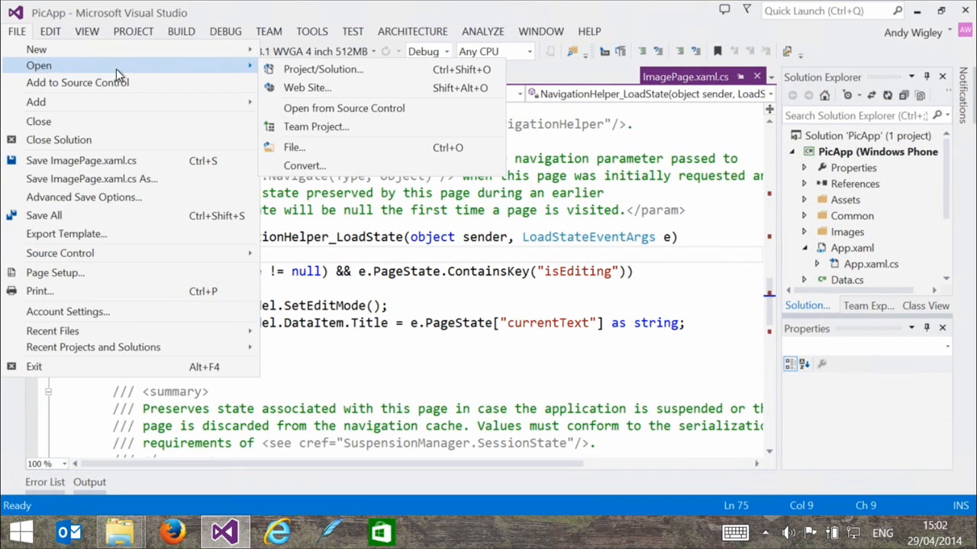
Open the ContosoCookbook project from its folder, replacing PicApp in the solution tree.
{"action": "left_click", "coordinate": [322, 69]}
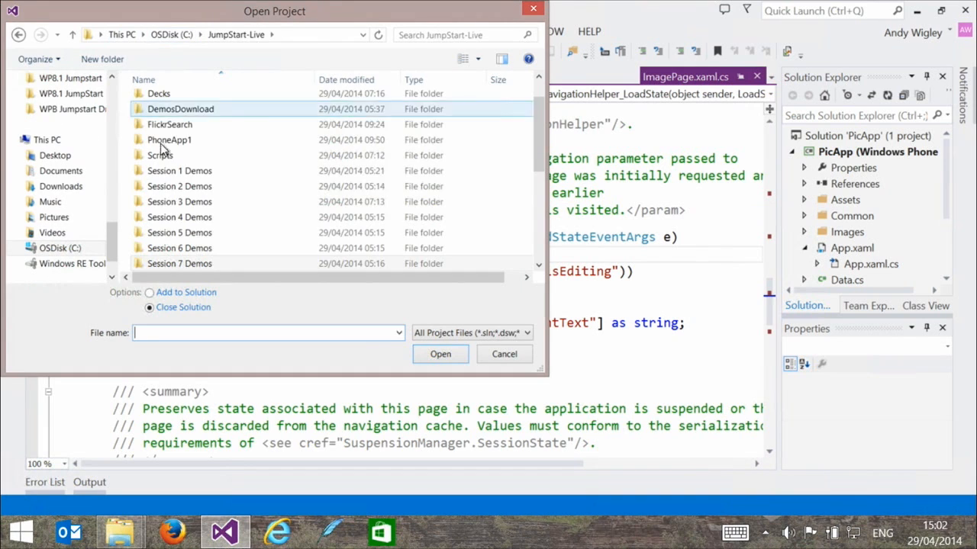
{"action": "scroll", "scroll_direction": "down", "scroll_amount": 3}
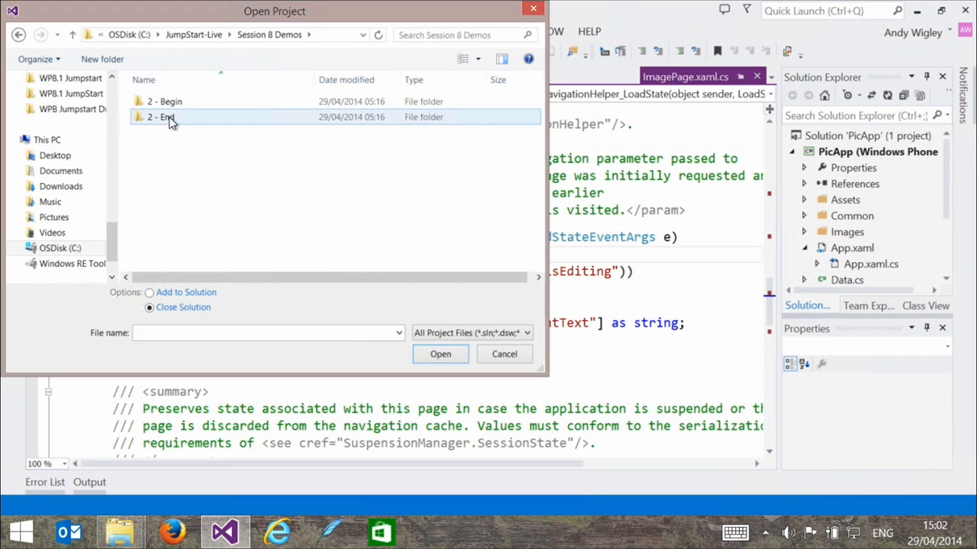
{"action": "double_click", "coordinate": [165, 101]}
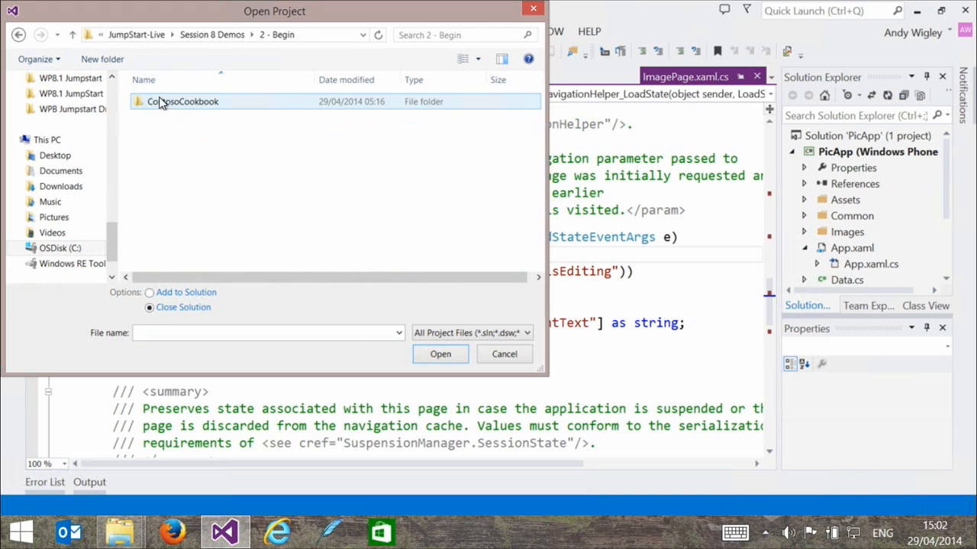
{"action": "left_click", "coordinate": [503, 354]}
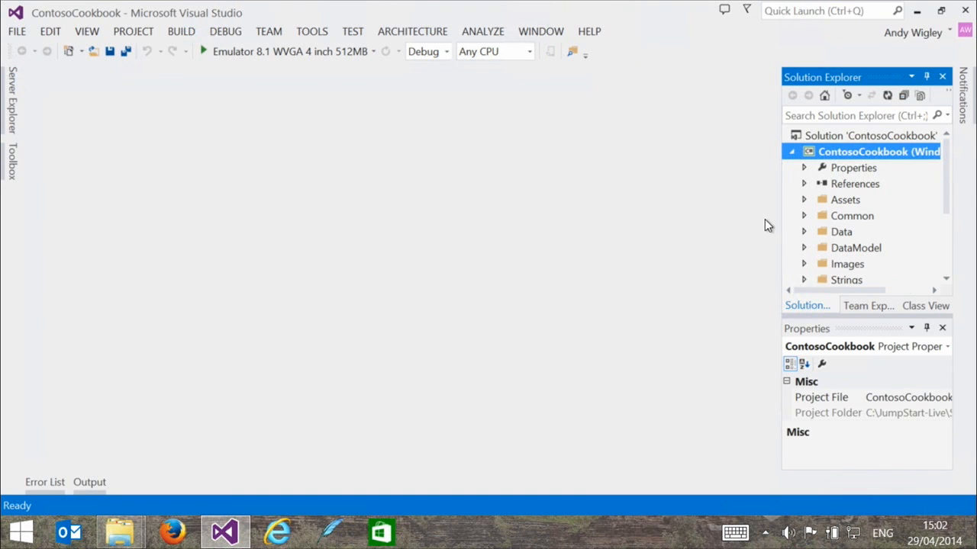
{"action": "mouse_move", "coordinate": [925, 229]}
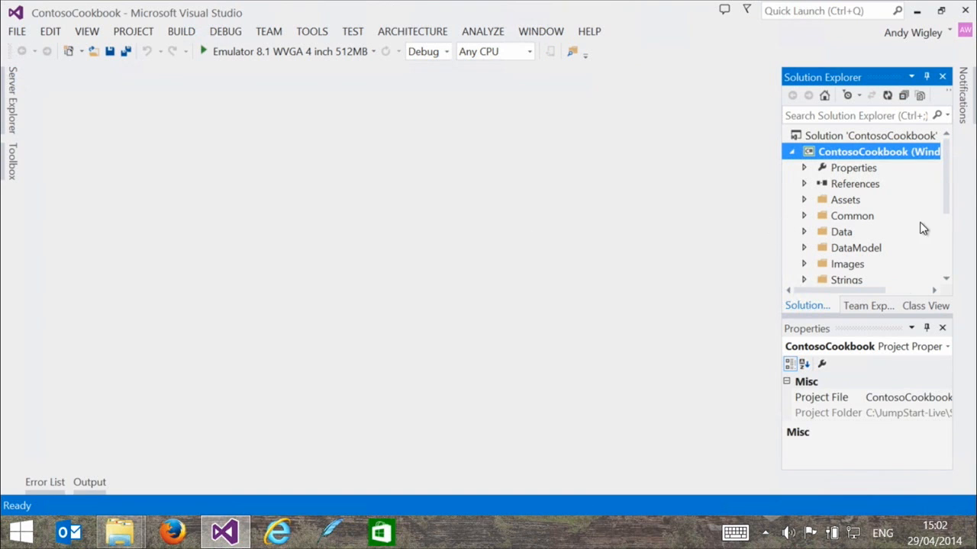
View AboutPage.xaml and inspect the AboutPageHeader and VersionText x:Uid identifiers.
{"action": "scroll", "scroll_direction": "down", "scroll_amount": 3}
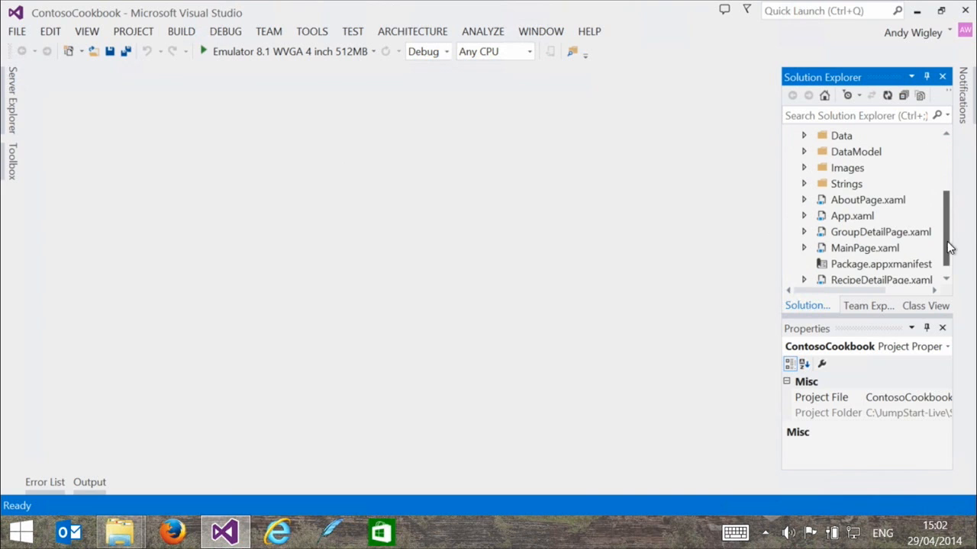
{"action": "mouse_move", "coordinate": [848, 205]}
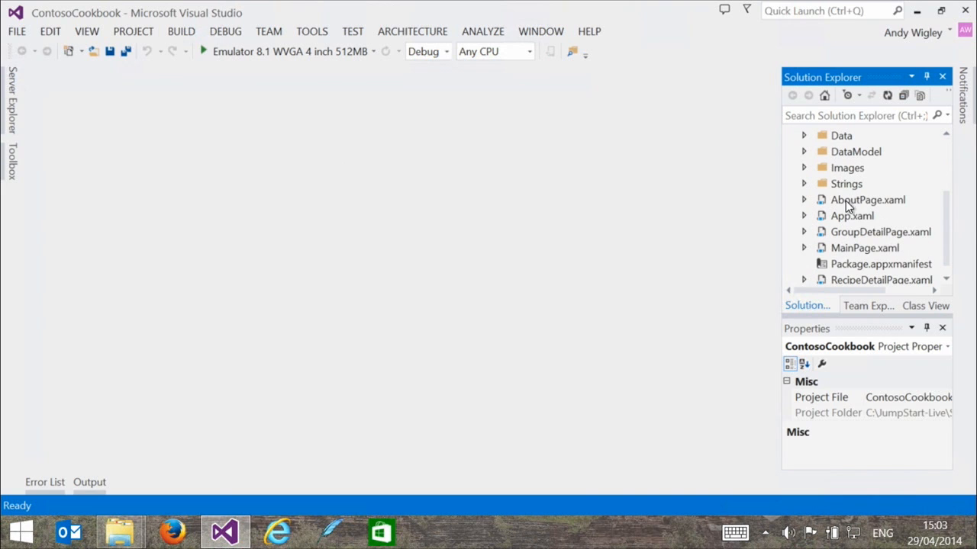
{"action": "double_click", "coordinate": [867, 198]}
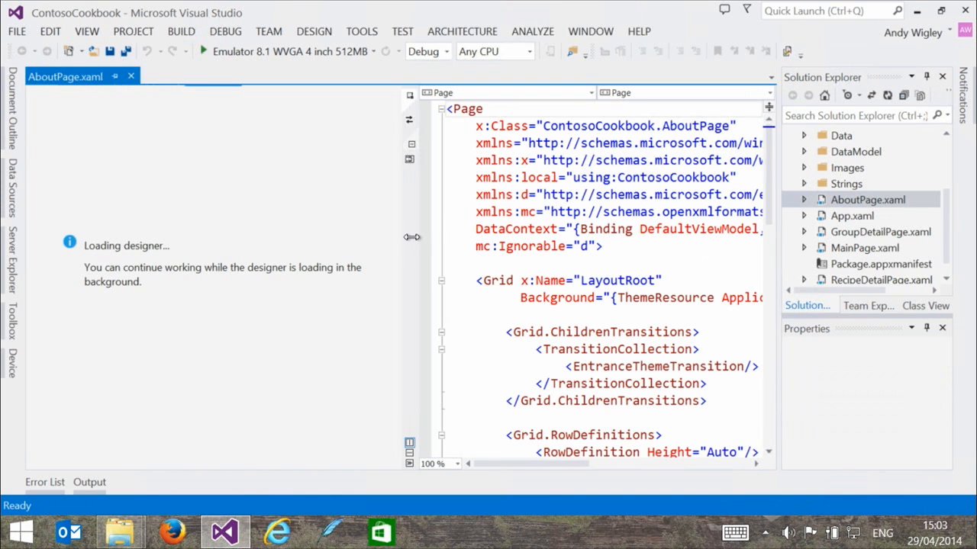
{"action": "left_click_drag", "start_coordinate": [412, 237], "coordinate": [302, 243]}
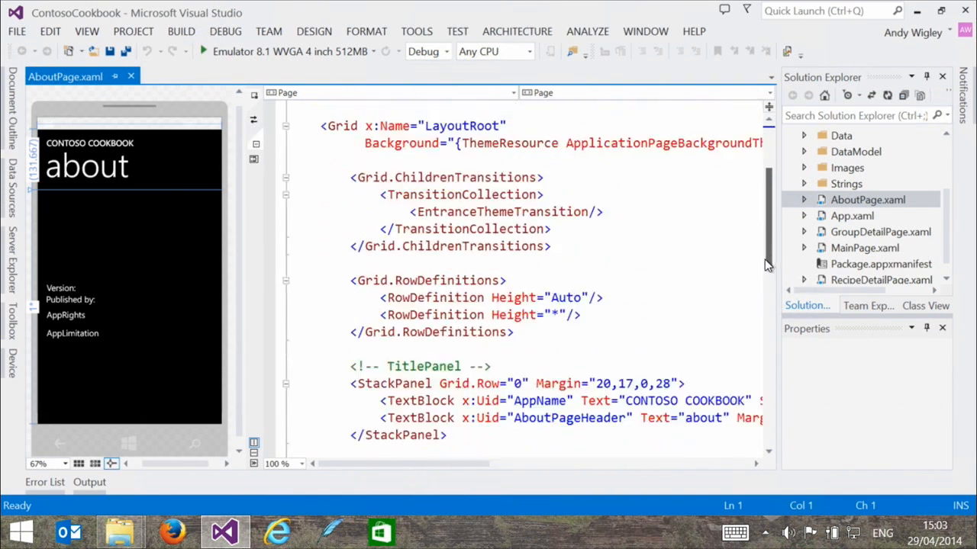
{"action": "scroll", "scroll_direction": "down", "scroll_amount": 3}
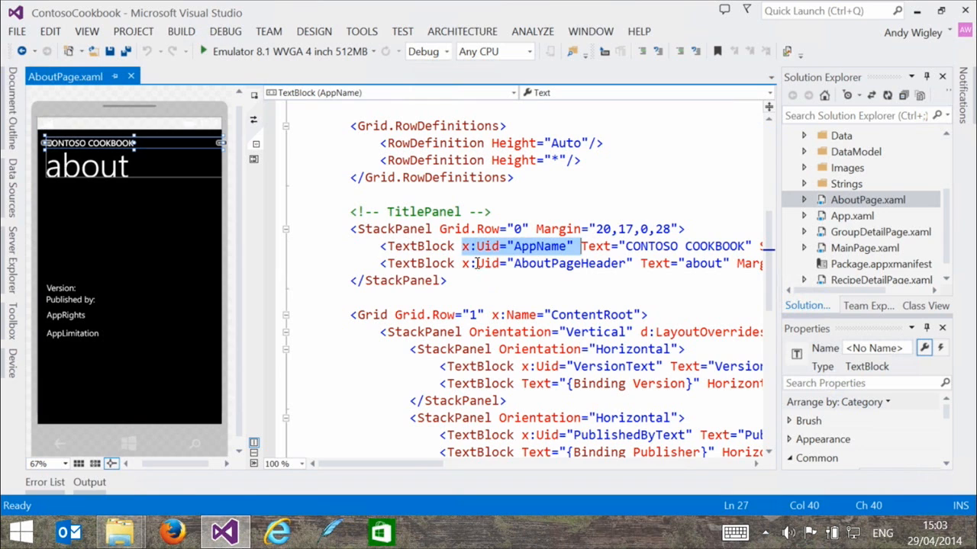
{"action": "left_click", "coordinate": [568, 263]}
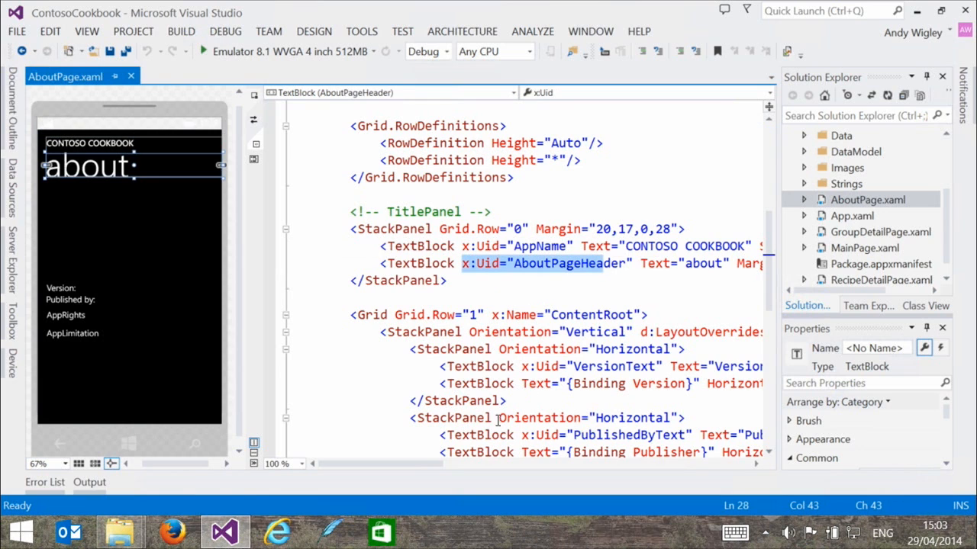
{"action": "left_click", "coordinate": [612, 366]}
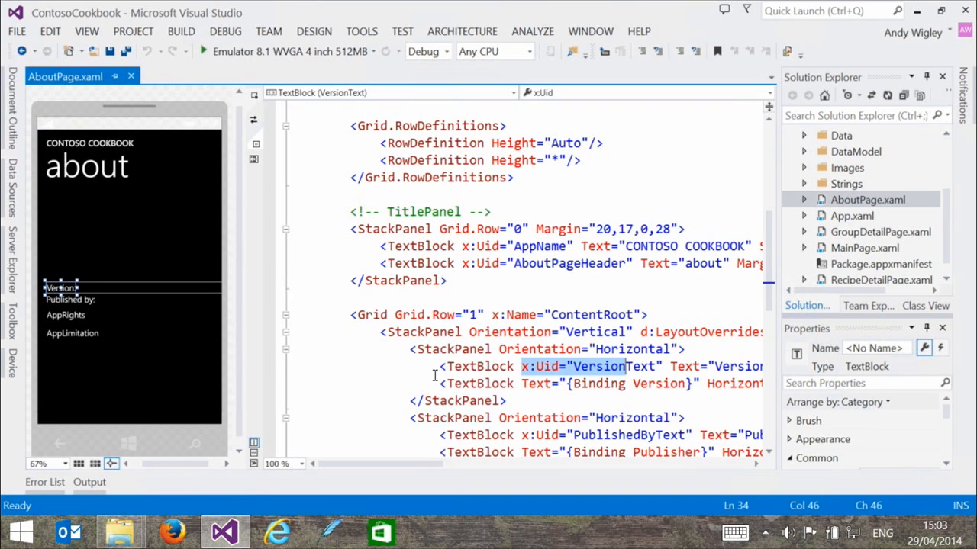
{"action": "mouse_move", "coordinate": [525, 378]}
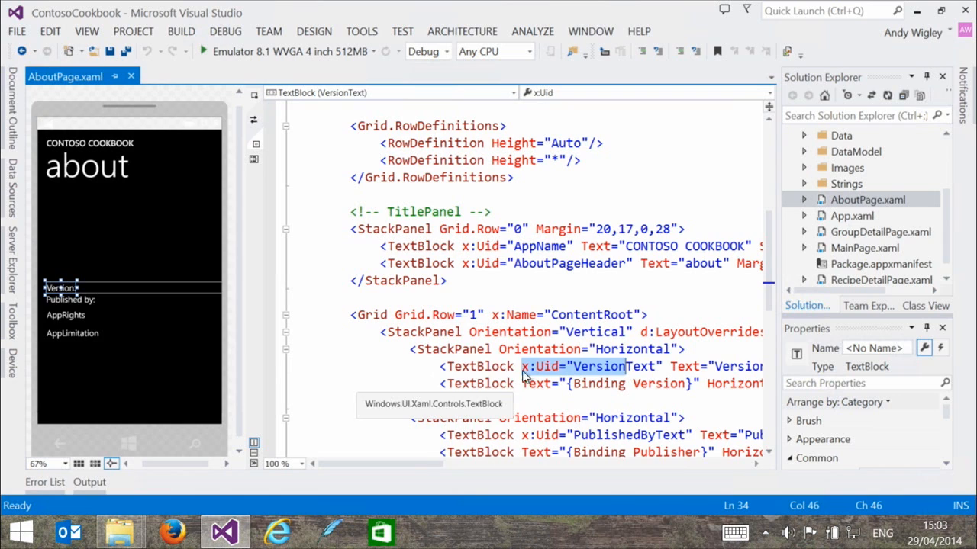
{"action": "mouse_move", "coordinate": [679, 358]}
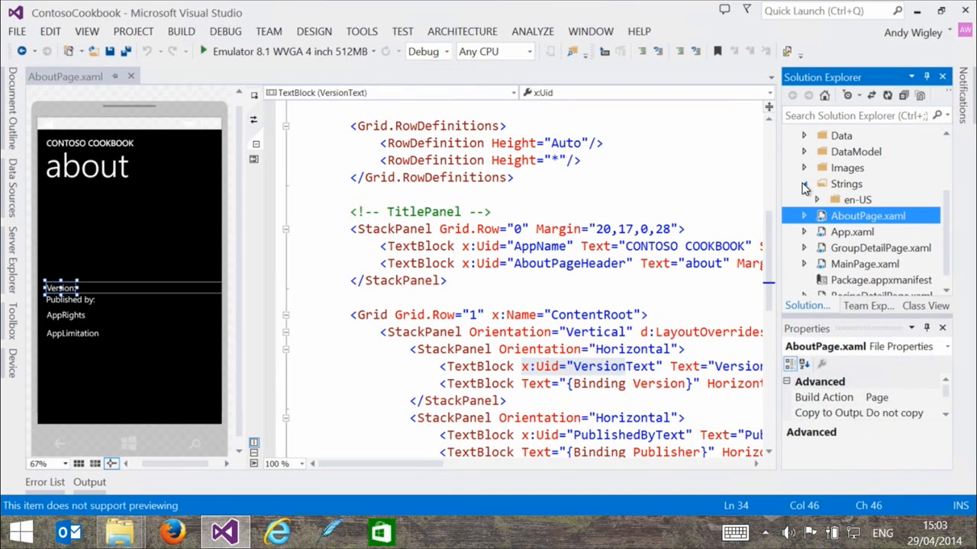
Expand the Strings en-US folder to reach its resources file.
{"action": "left_click", "coordinate": [802, 183]}
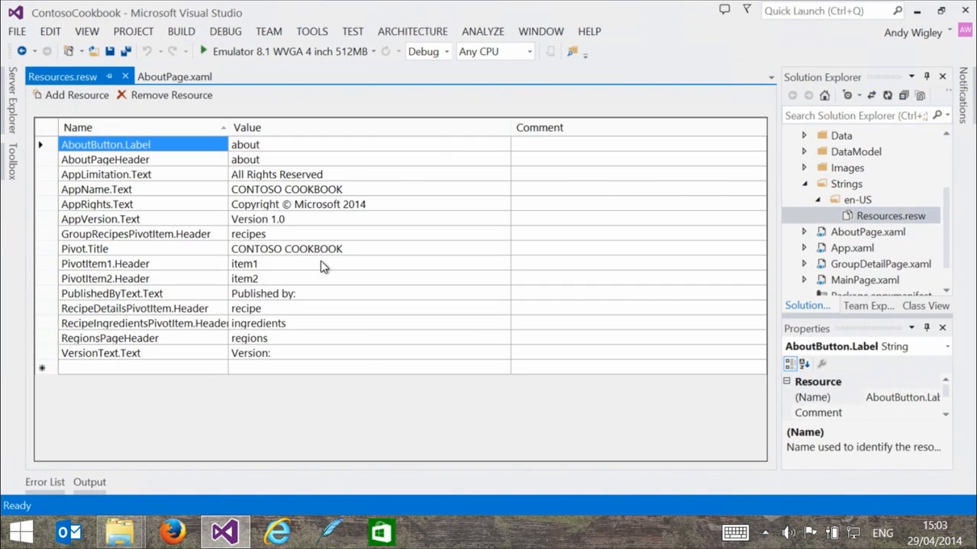
{"action": "mouse_move", "coordinate": [343, 253]}
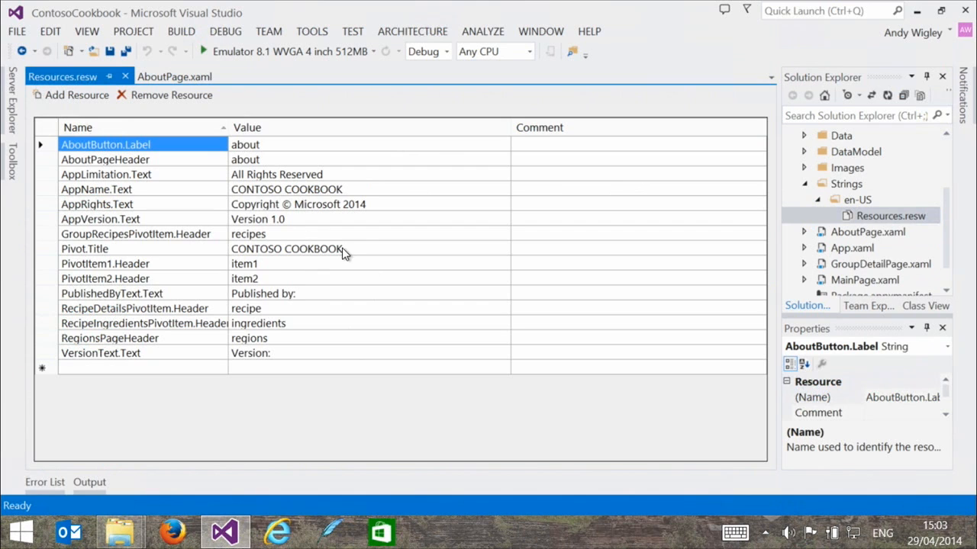
{"action": "mouse_move", "coordinate": [611, 169]}
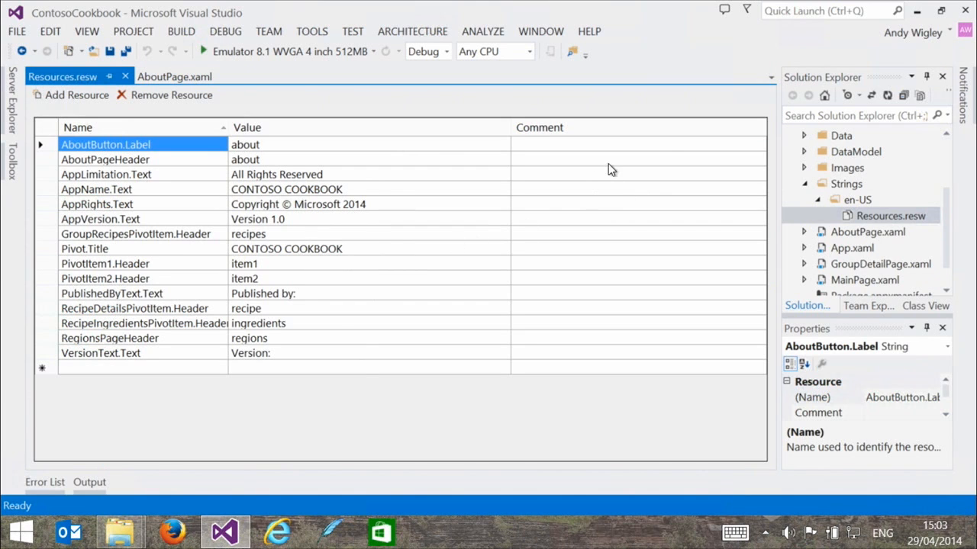
{"action": "mouse_move", "coordinate": [562, 74]}
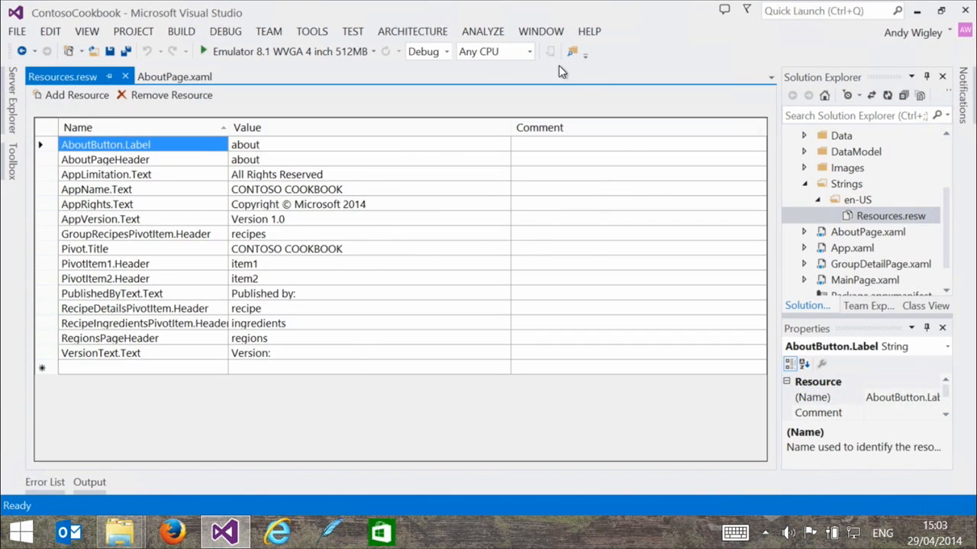
Expand the Tools menu over the en-US Resources.resw string table.
{"action": "left_click", "coordinate": [312, 30]}
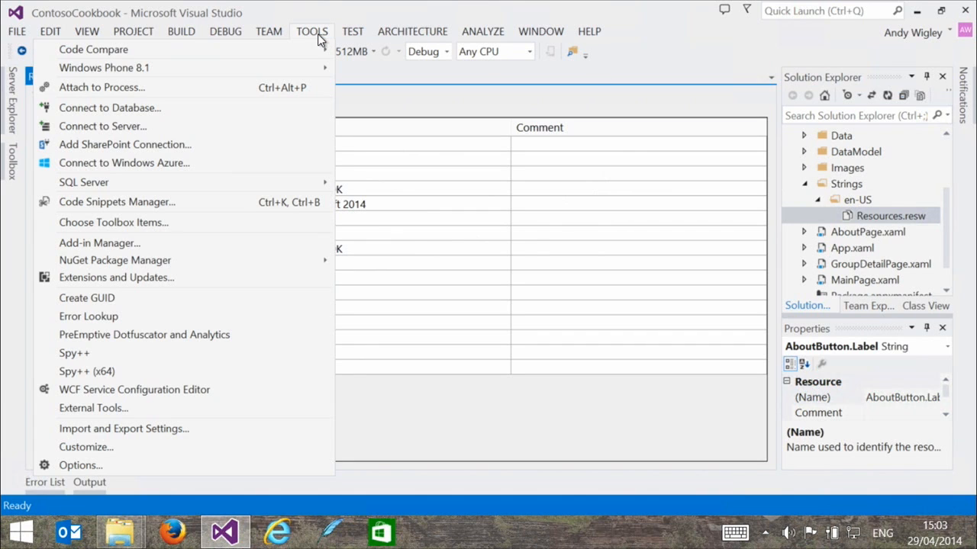
{"action": "mouse_move", "coordinate": [159, 277]}
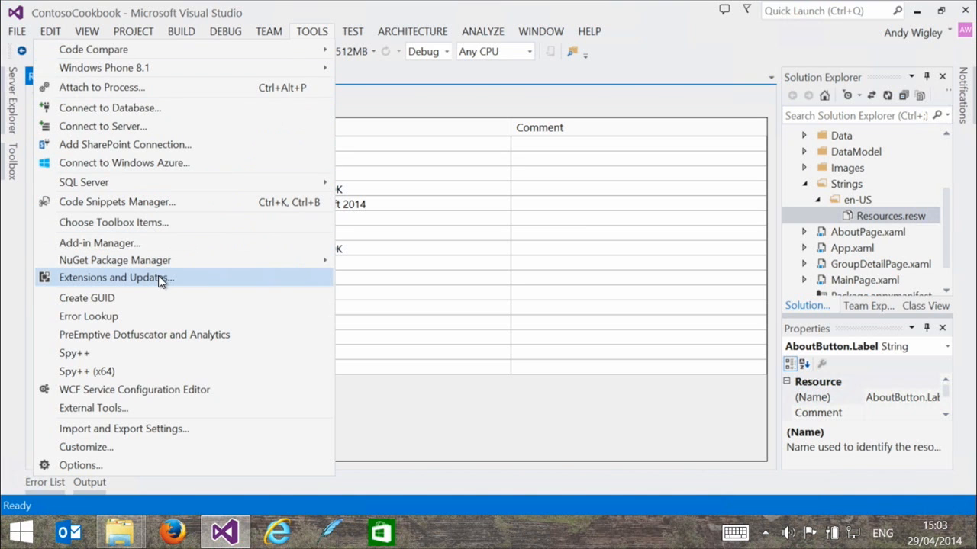
{"action": "left_click", "coordinate": [116, 278]}
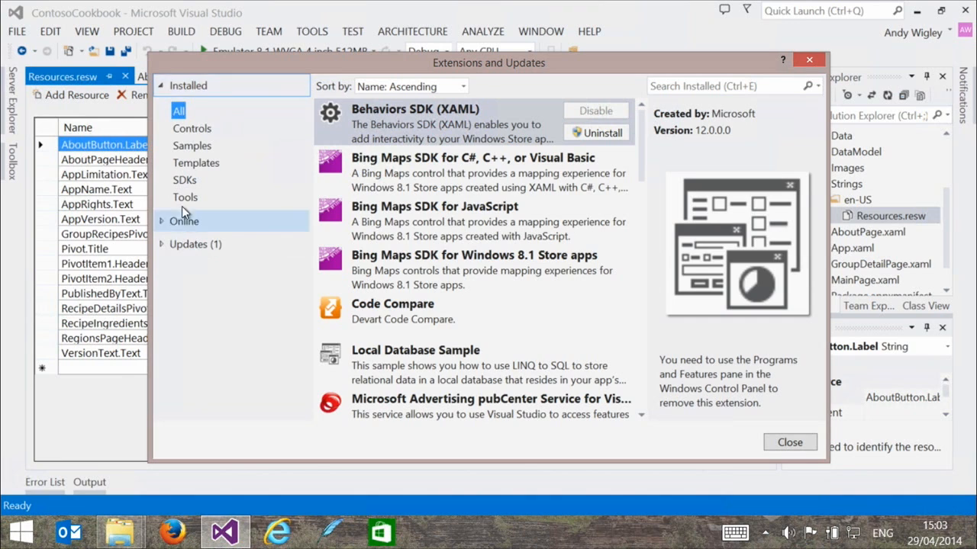
{"action": "left_click", "coordinate": [184, 196]}
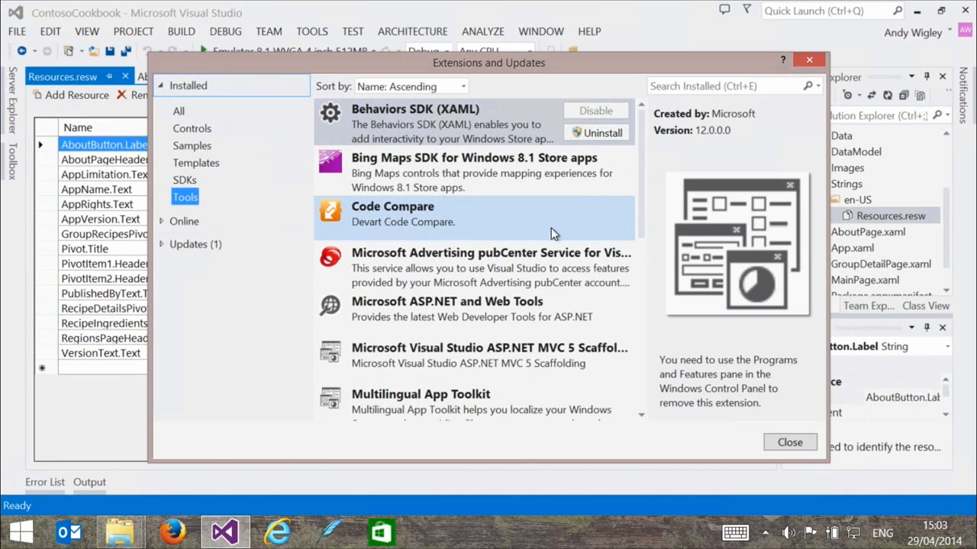
{"action": "scroll", "scroll_direction": "down", "scroll_amount": 3}
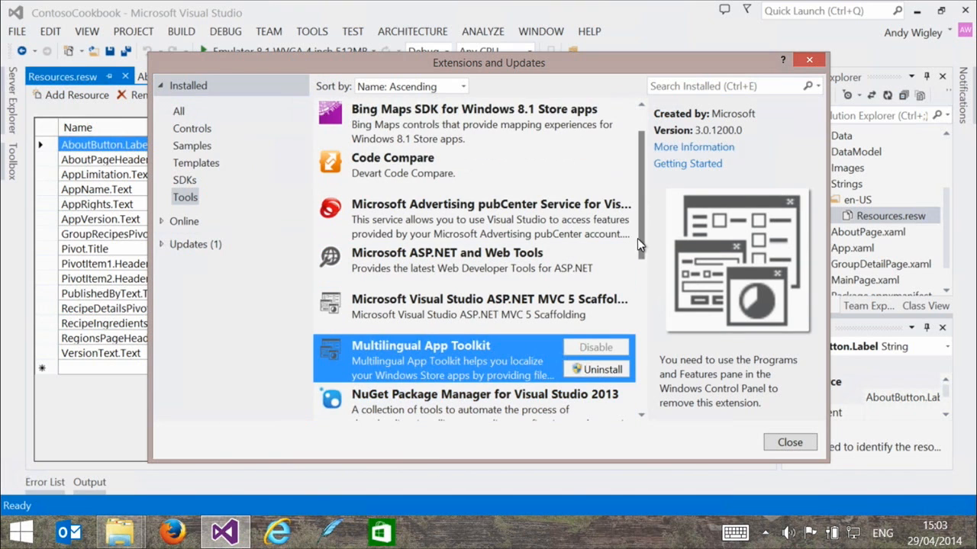
{"action": "left_click", "coordinate": [183, 222]}
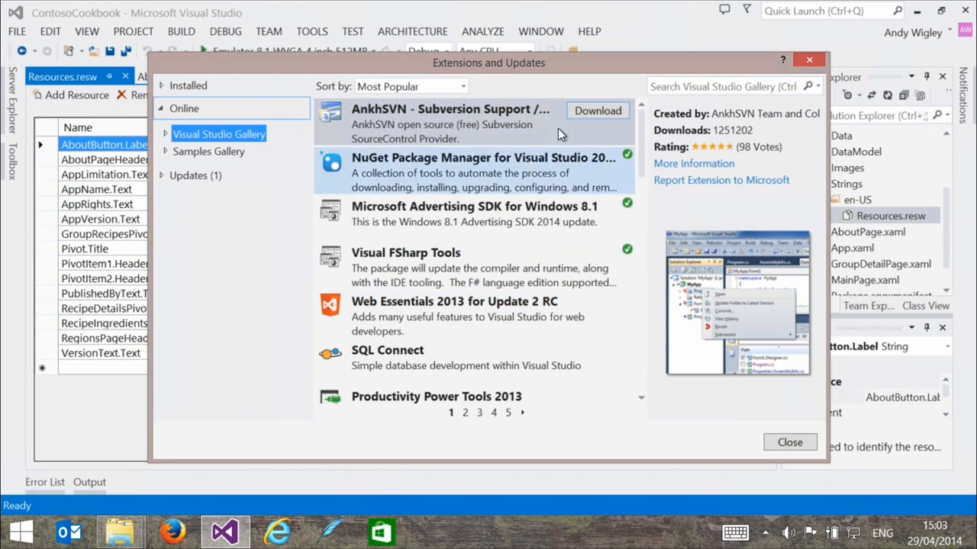
{"action": "left_click", "coordinate": [791, 442]}
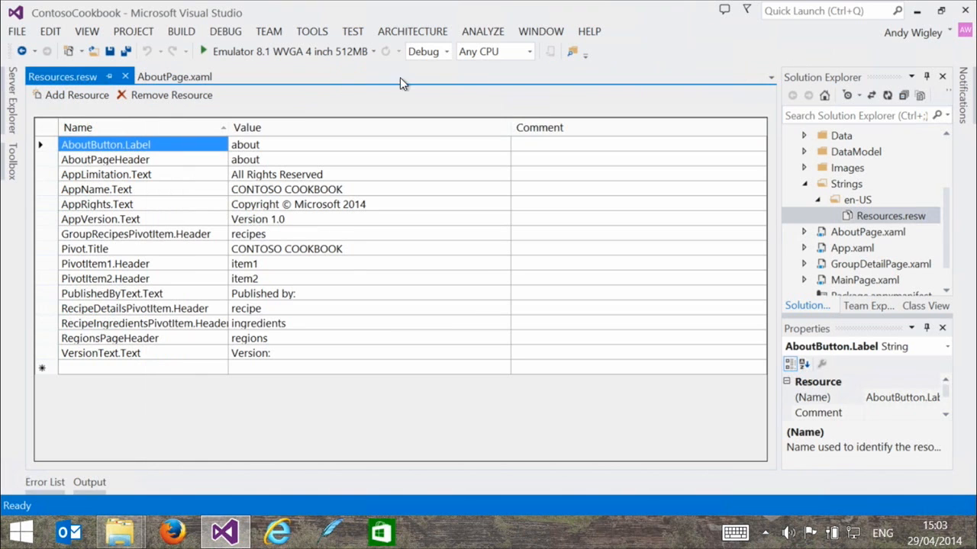
{"action": "left_click", "coordinate": [133, 30]}
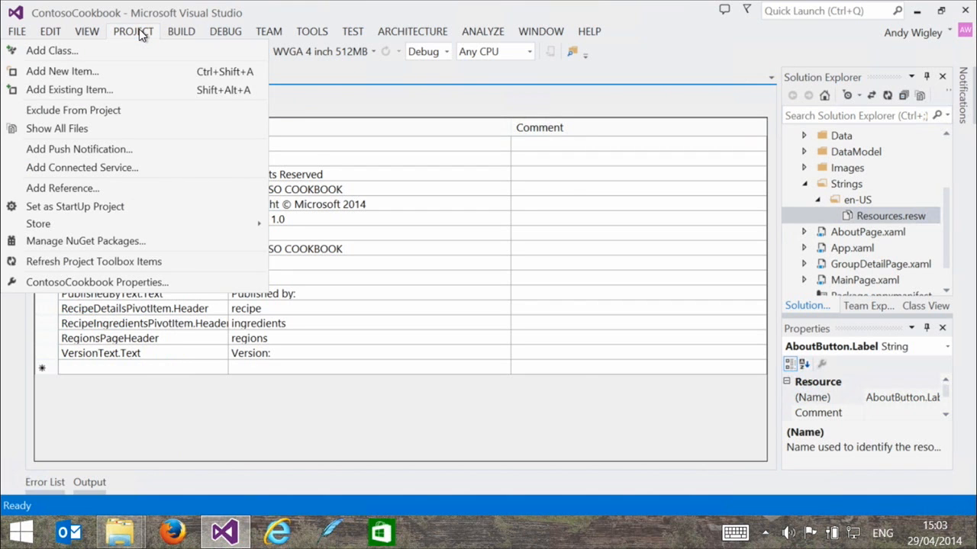
Browse the ContosoCookbook context, Tools and Project menus, ending on the Build commands.
{"action": "left_click", "coordinate": [311, 30]}
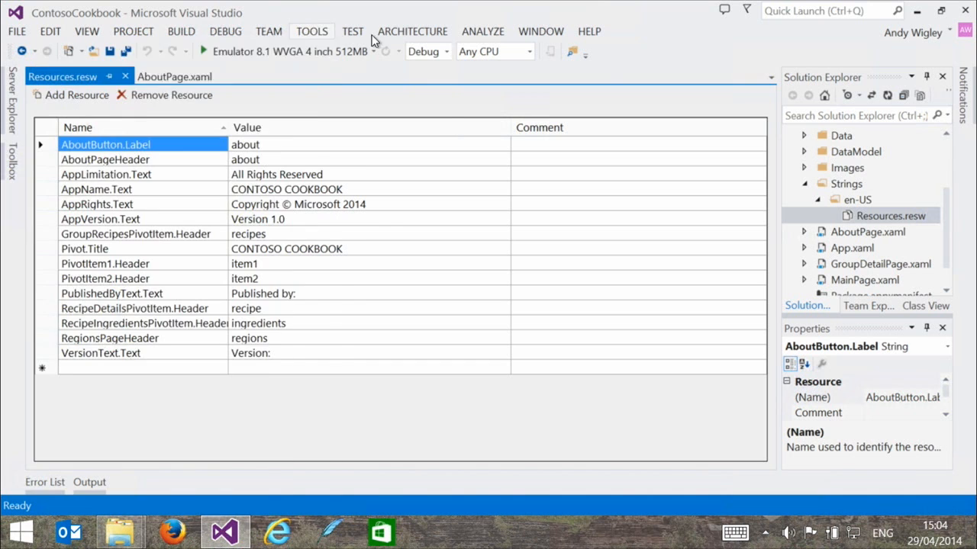
{"action": "left_click", "coordinate": [891, 263]}
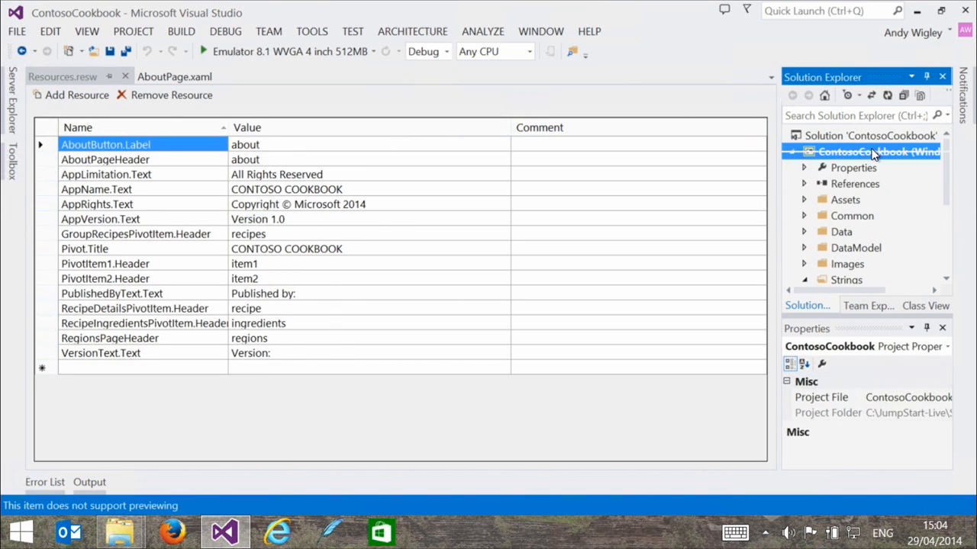
{"action": "right_click", "coordinate": [877, 153]}
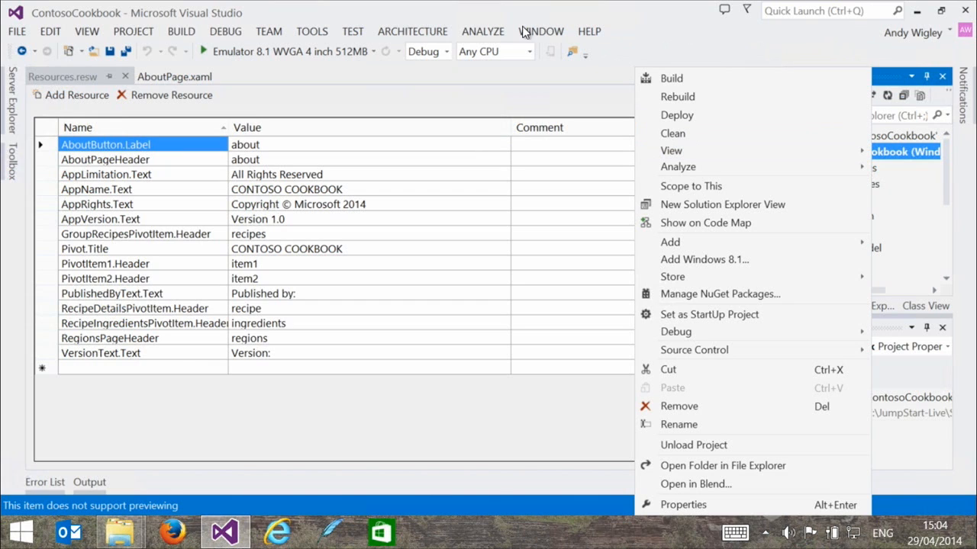
{"action": "left_click", "coordinate": [312, 30]}
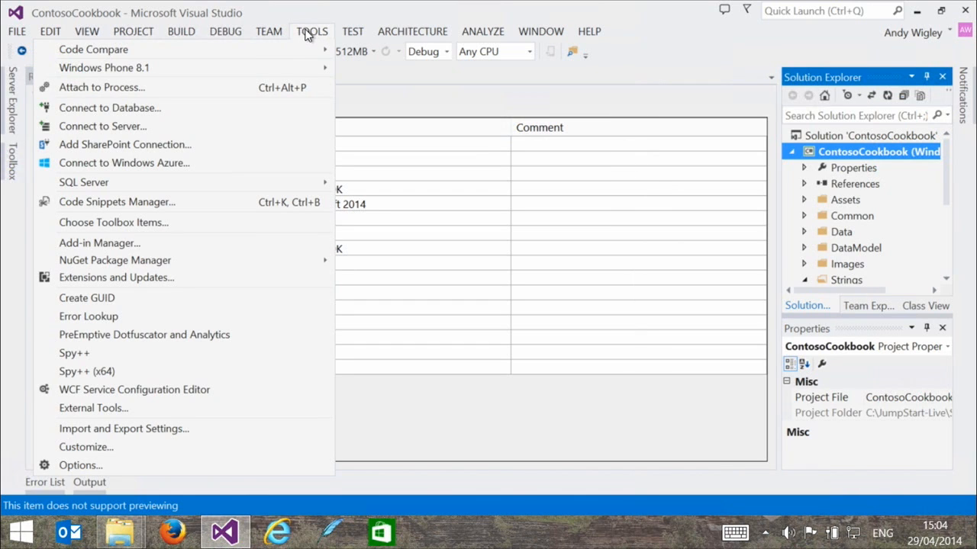
{"action": "mouse_move", "coordinate": [289, 31]}
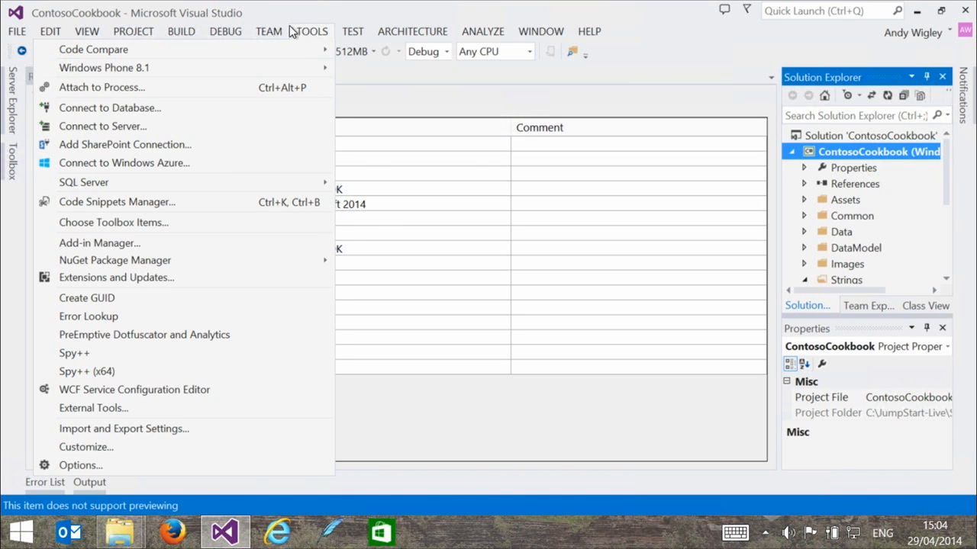
{"action": "left_click", "coordinate": [134, 31]}
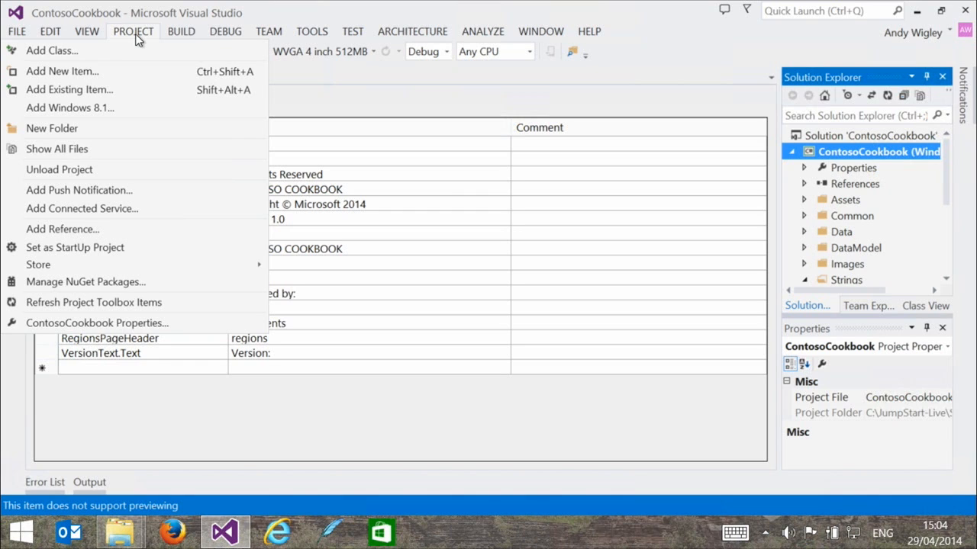
{"action": "mouse_move", "coordinate": [137, 8]}
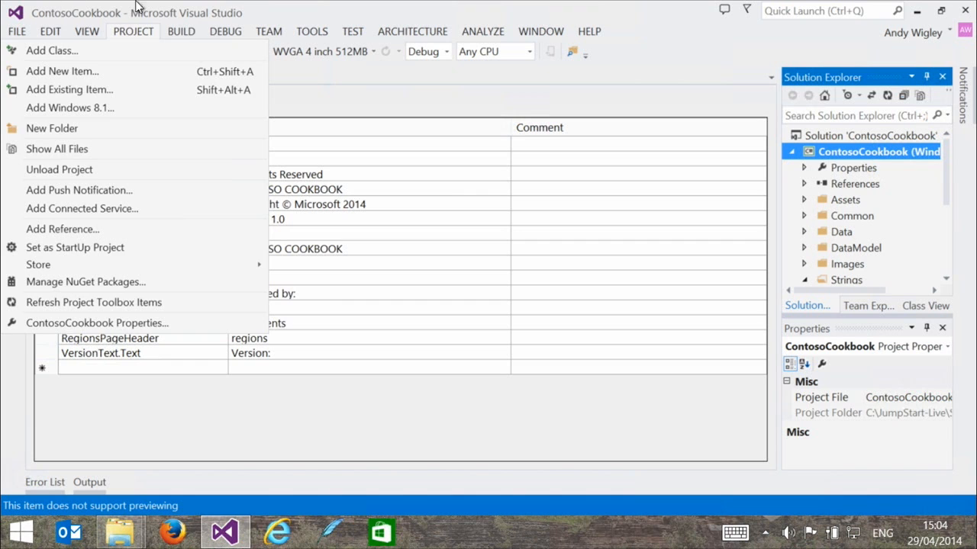
{"action": "left_click", "coordinate": [311, 31]}
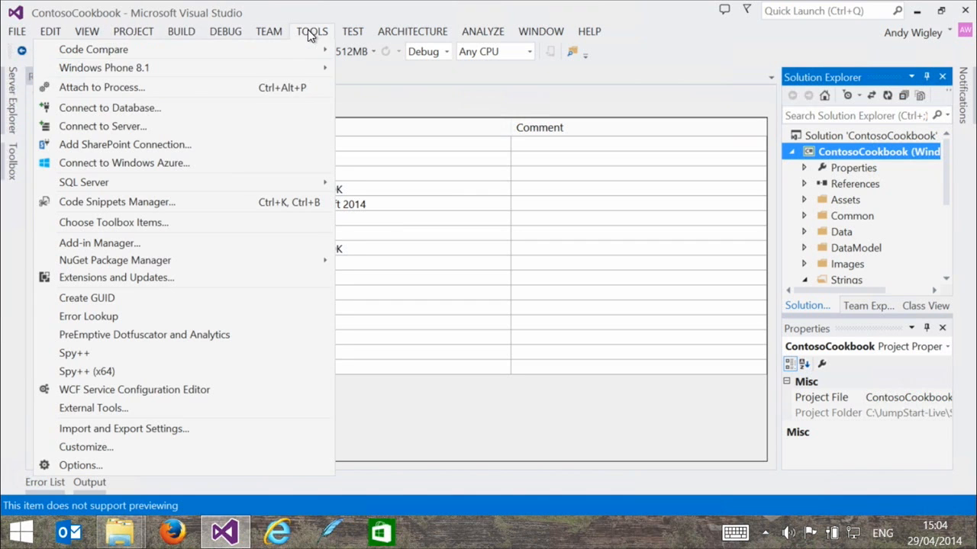
{"action": "mouse_move", "coordinate": [149, 278]}
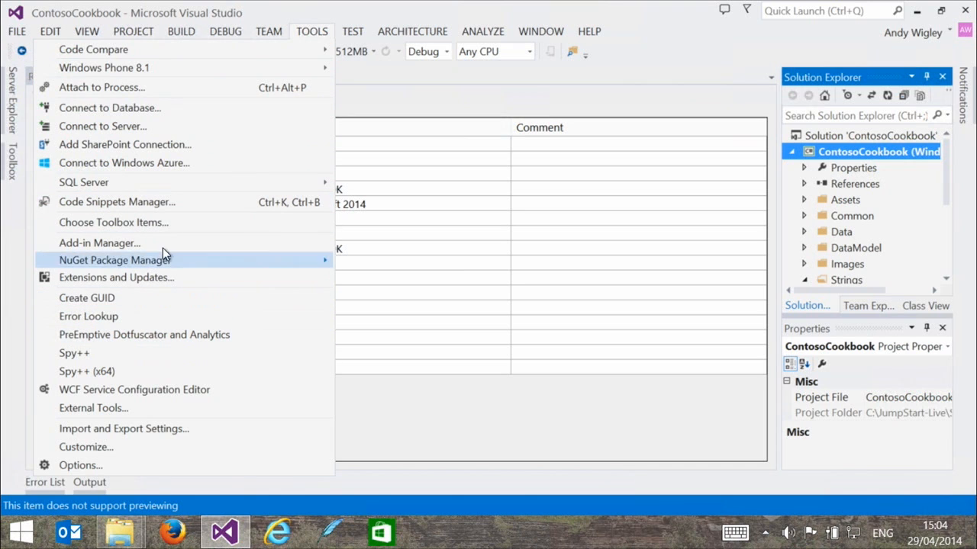
{"action": "mouse_move", "coordinate": [162, 243]}
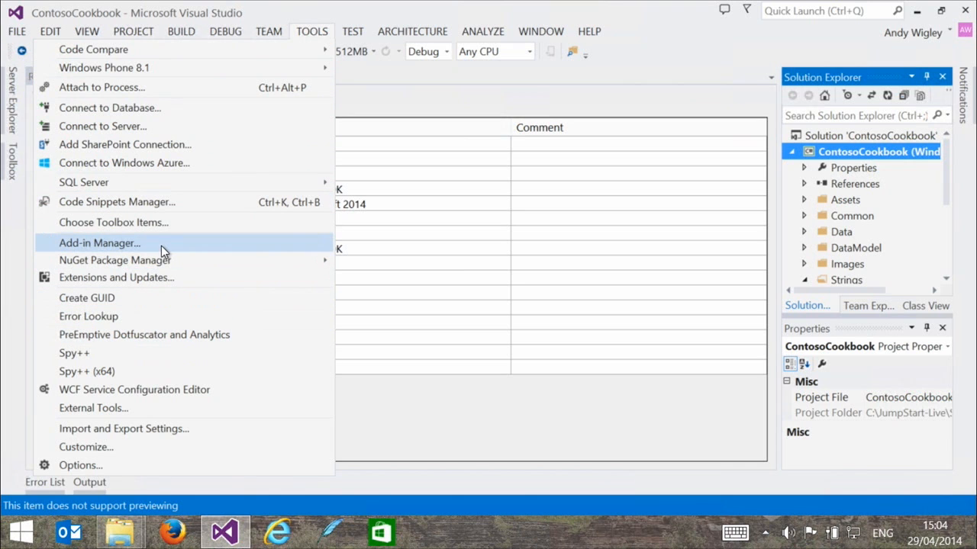
{"action": "mouse_move", "coordinate": [190, 345]}
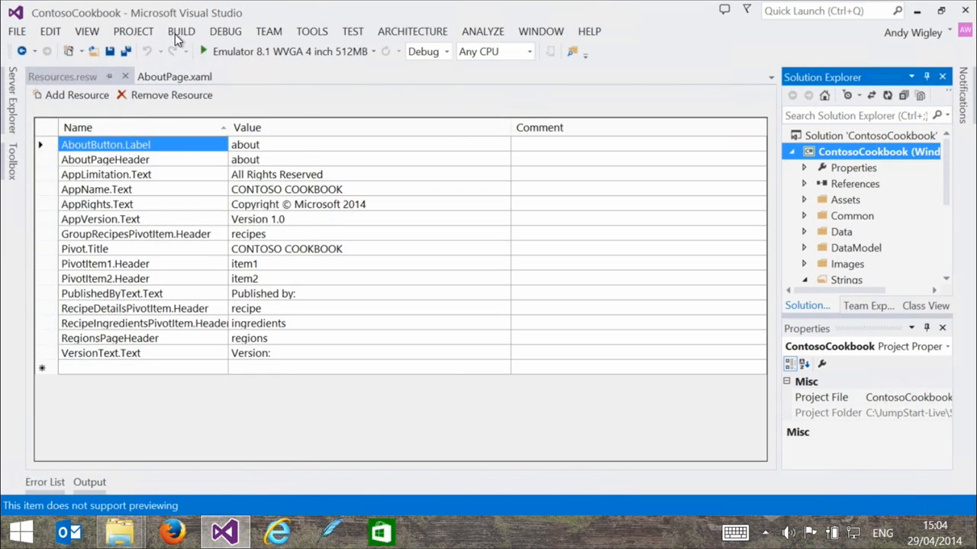
{"action": "left_click", "coordinate": [180, 30]}
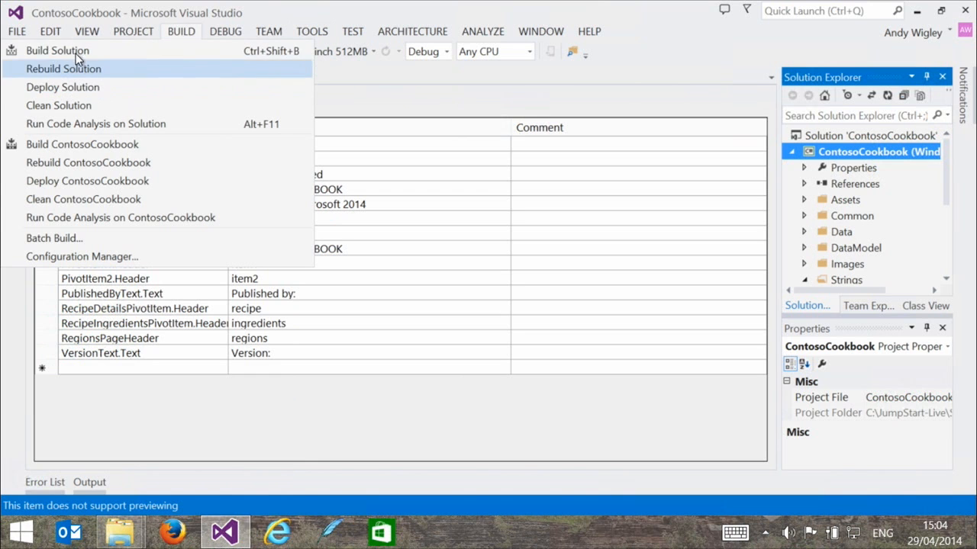
Build the ContosoCookbook solution successfully, then bring up Extensions and Updates.
{"action": "left_click", "coordinate": [58, 50]}
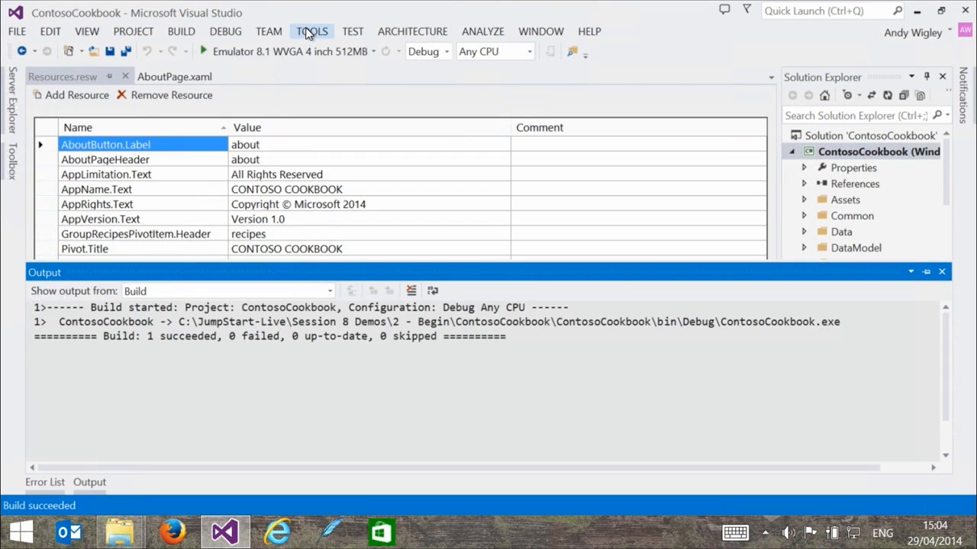
{"action": "left_click", "coordinate": [311, 31]}
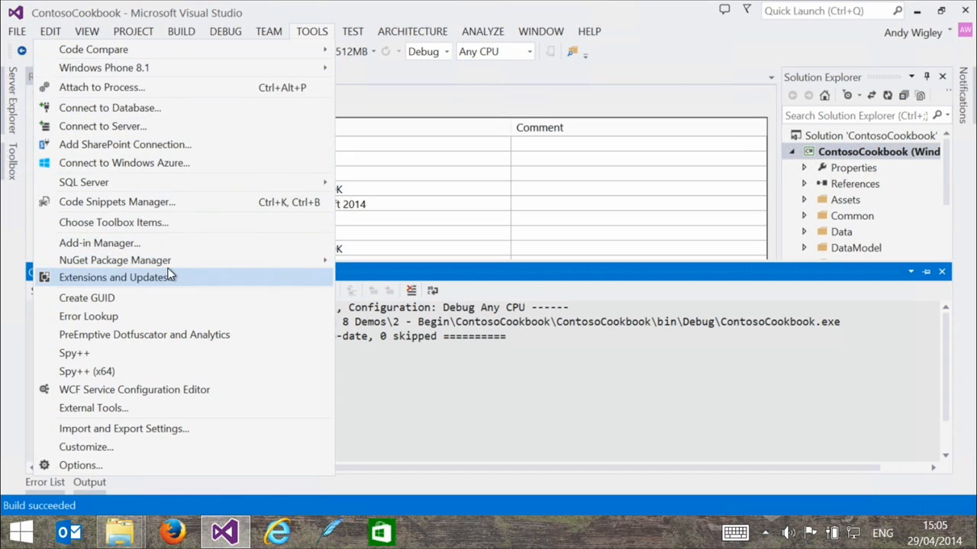
{"action": "mouse_move", "coordinate": [197, 82]}
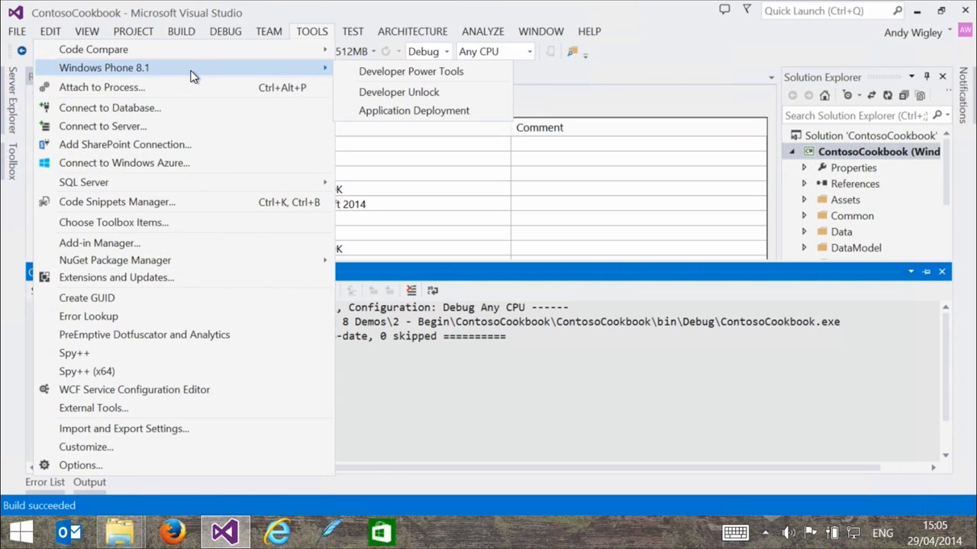
{"action": "mouse_move", "coordinate": [174, 223]}
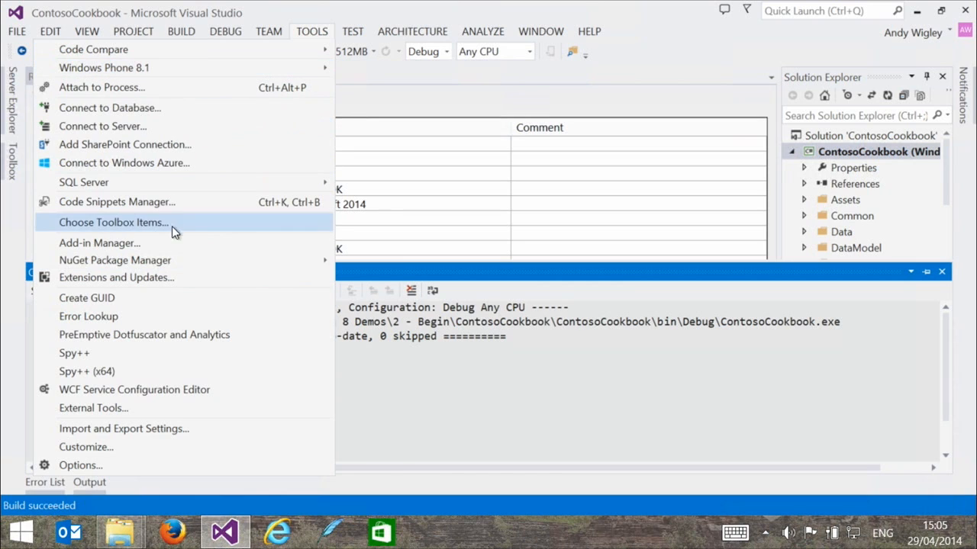
{"action": "mouse_move", "coordinate": [311, 31]}
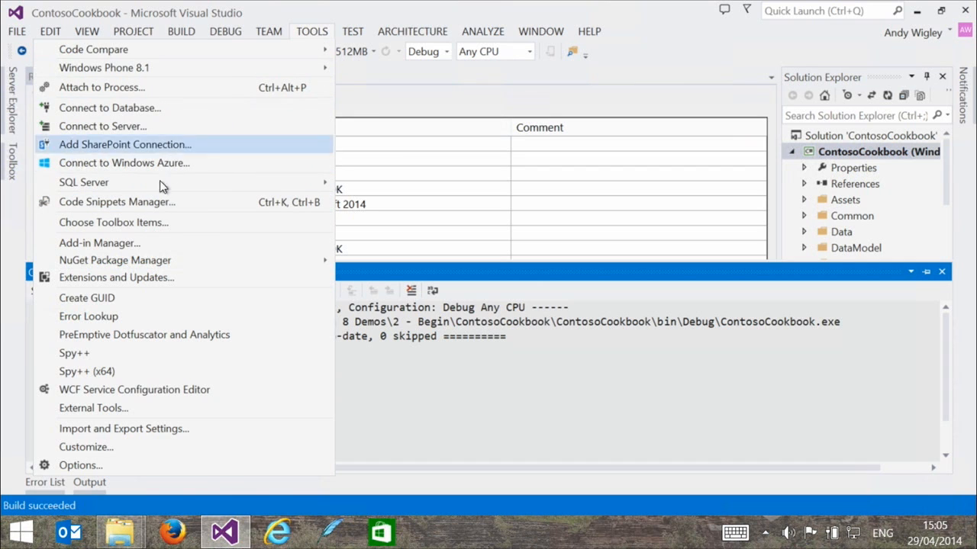
{"action": "left_click", "coordinate": [116, 278]}
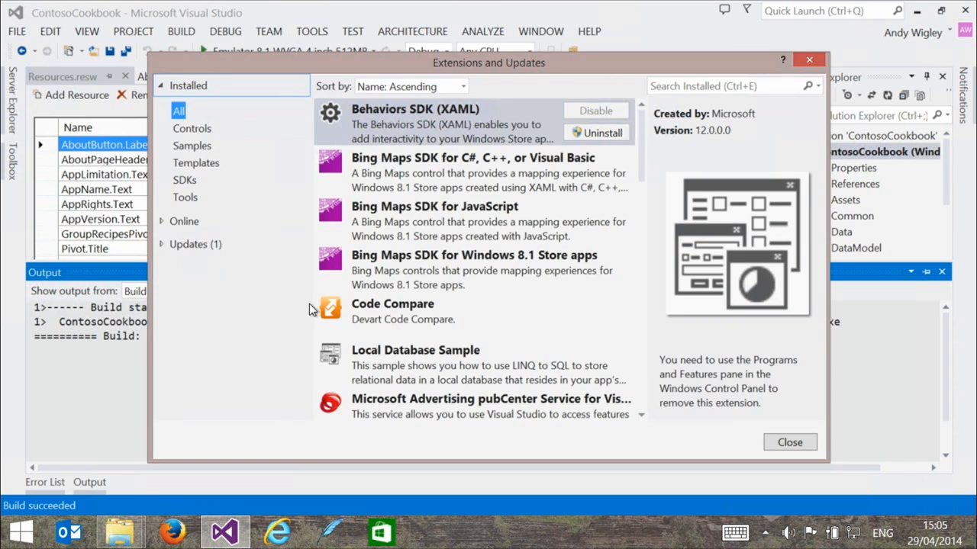
{"action": "mouse_move", "coordinate": [195, 244]}
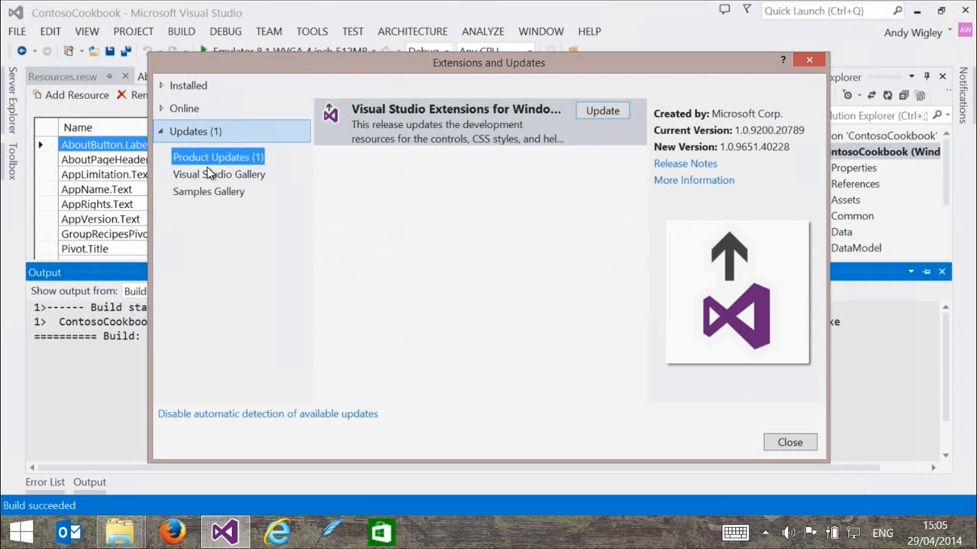
{"action": "mouse_move", "coordinate": [189, 85]}
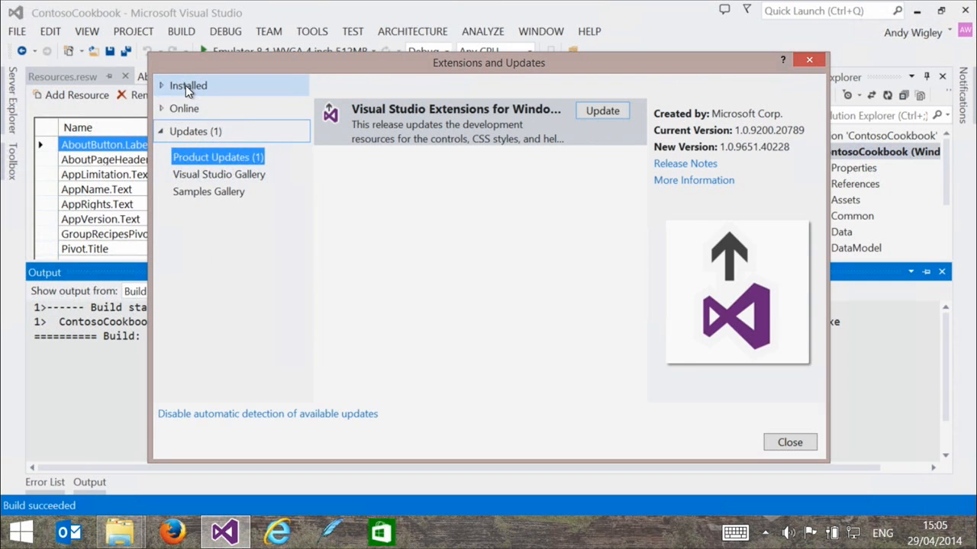
Locate Multilingual App Toolkit under Installed > Tools in Extensions and Updates, then close the dialog.
{"action": "left_click", "coordinate": [188, 86]}
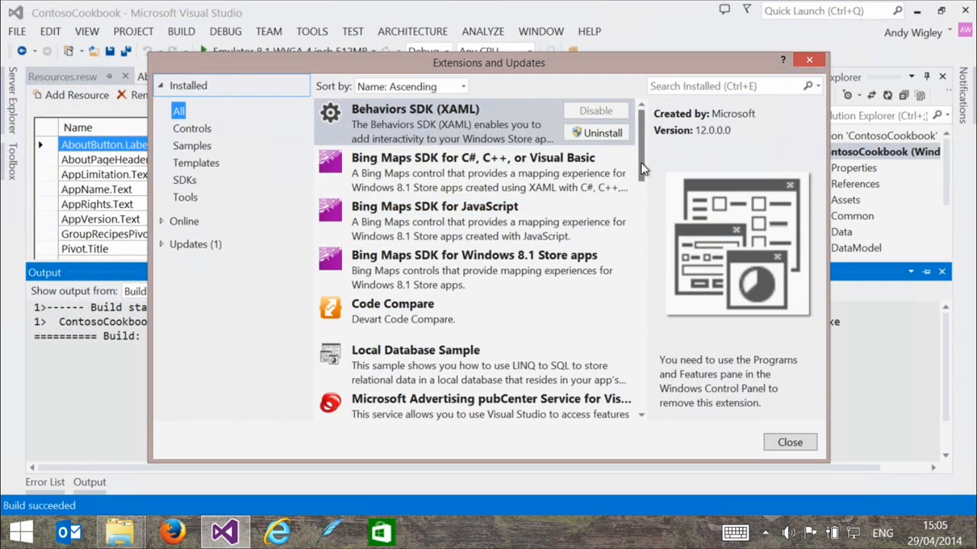
{"action": "scroll", "scroll_direction": "down", "scroll_amount": 3}
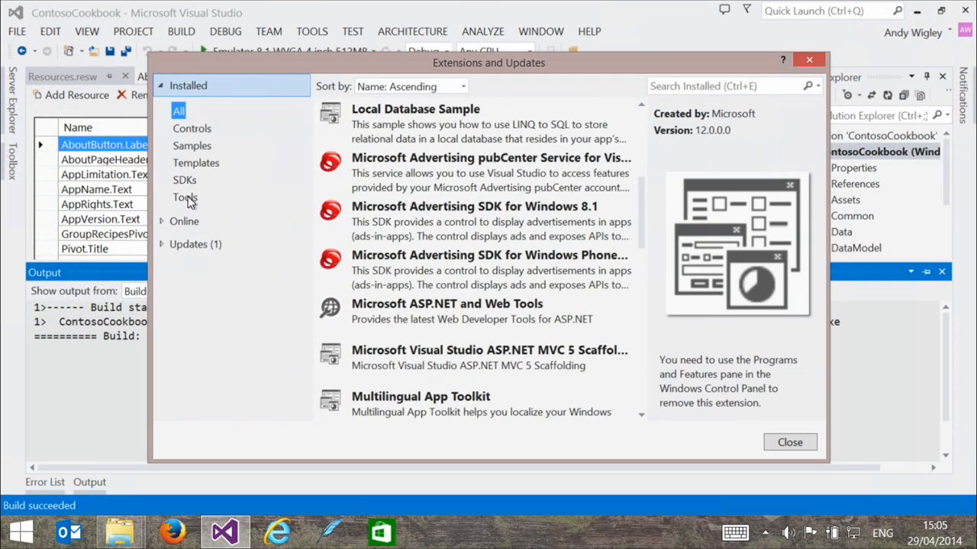
{"action": "left_click", "coordinate": [184, 199]}
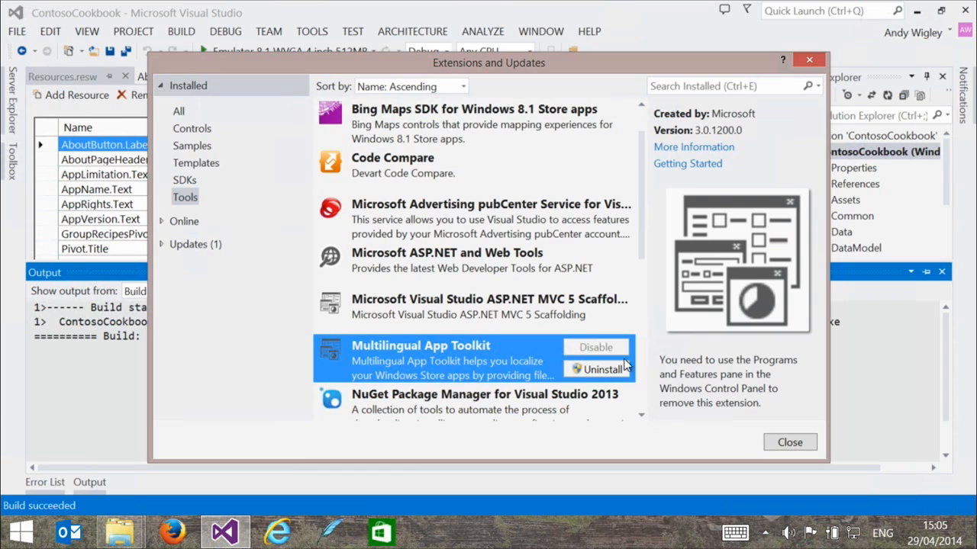
{"action": "mouse_move", "coordinate": [360, 437]}
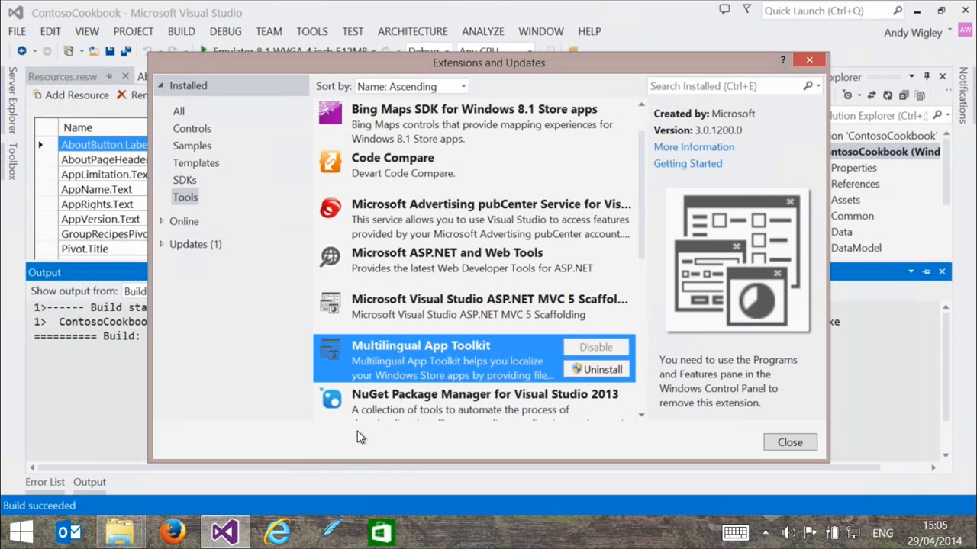
{"action": "mouse_move", "coordinate": [598, 371]}
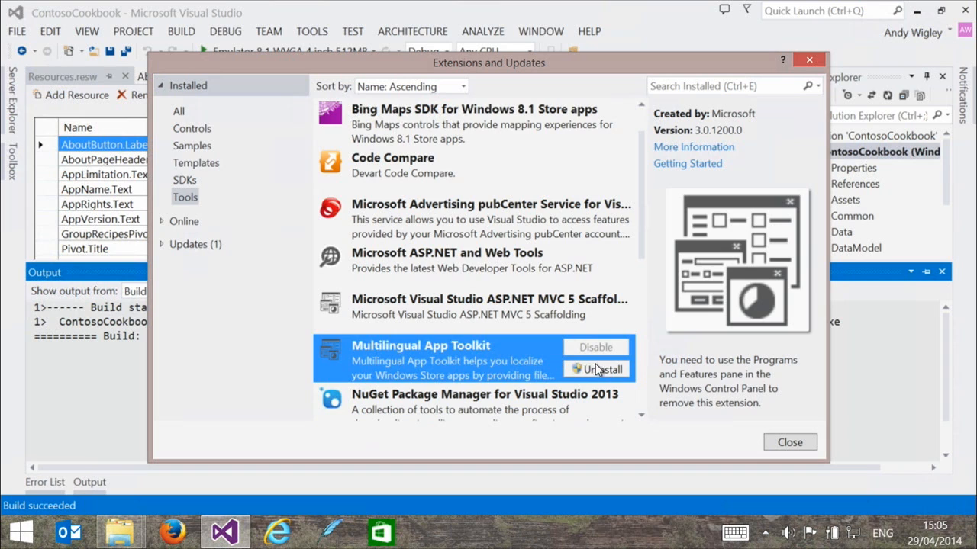
{"action": "mouse_move", "coordinate": [583, 372]}
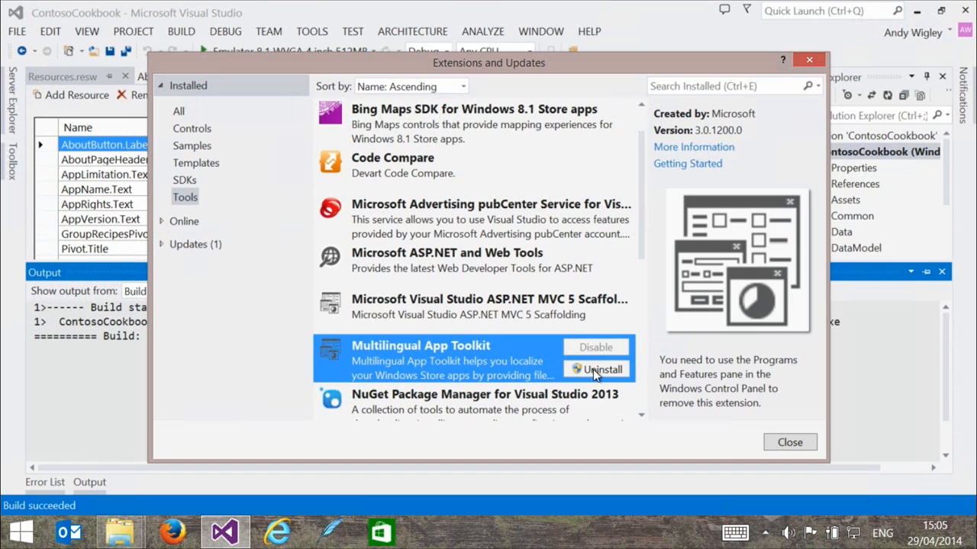
{"action": "mouse_move", "coordinate": [714, 69]}
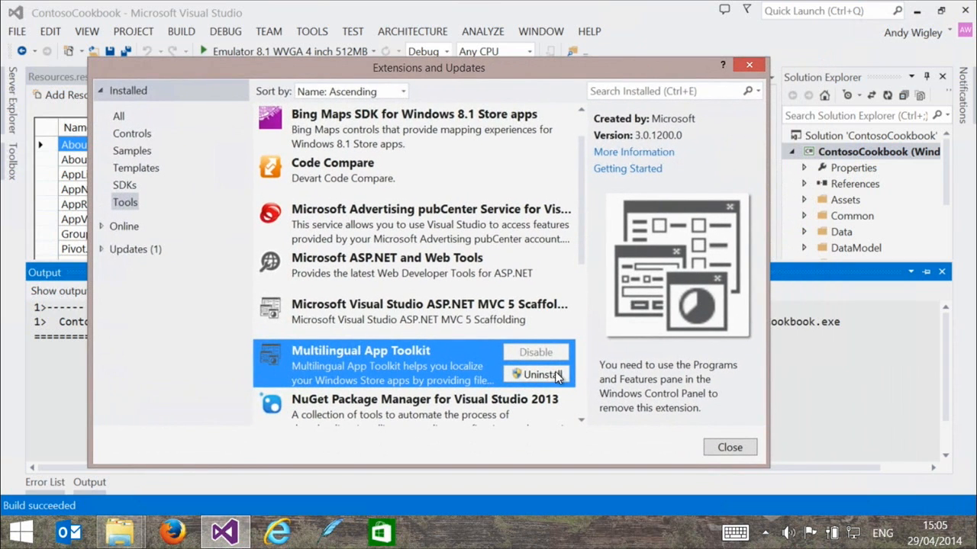
{"action": "mouse_move", "coordinate": [573, 378]}
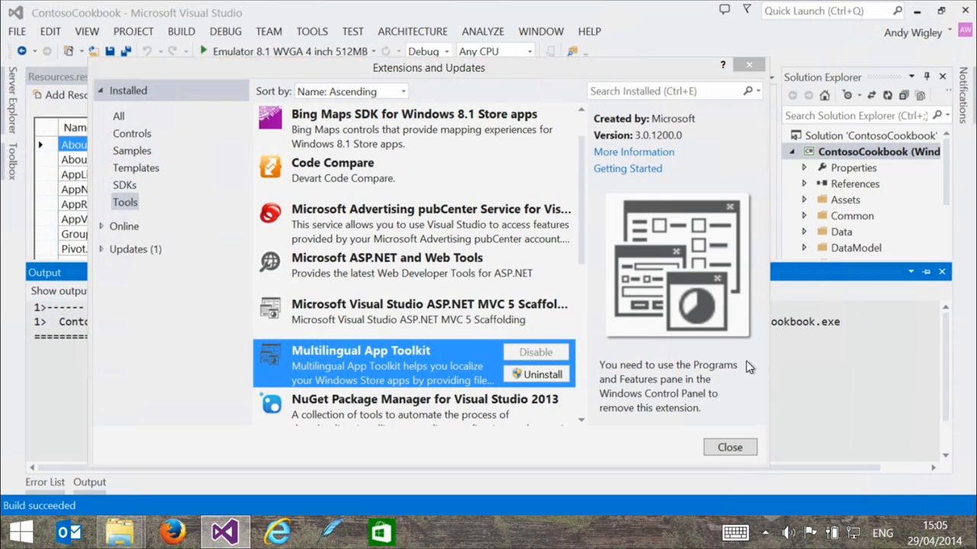
{"action": "left_click", "coordinate": [729, 447]}
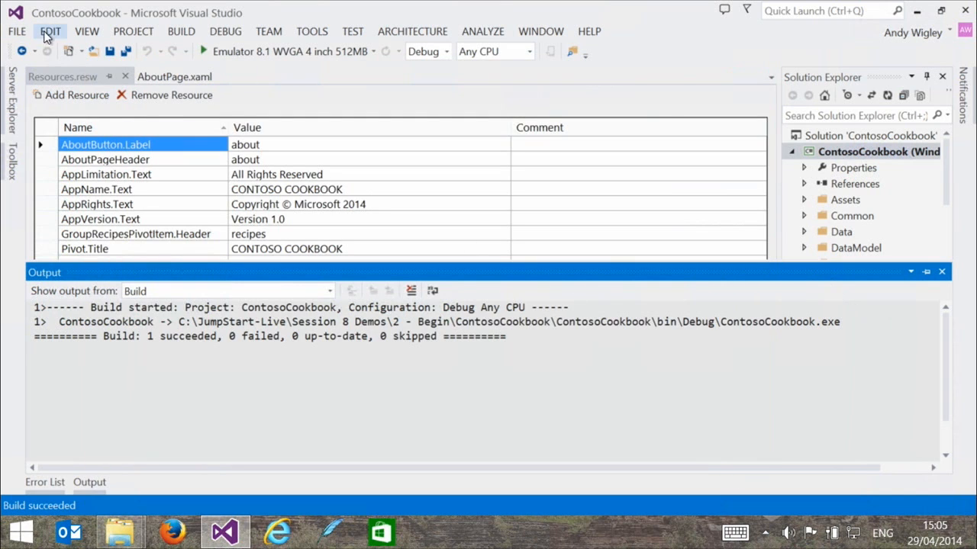
Close the open documents via the File menu.
{"action": "left_click", "coordinate": [15, 30]}
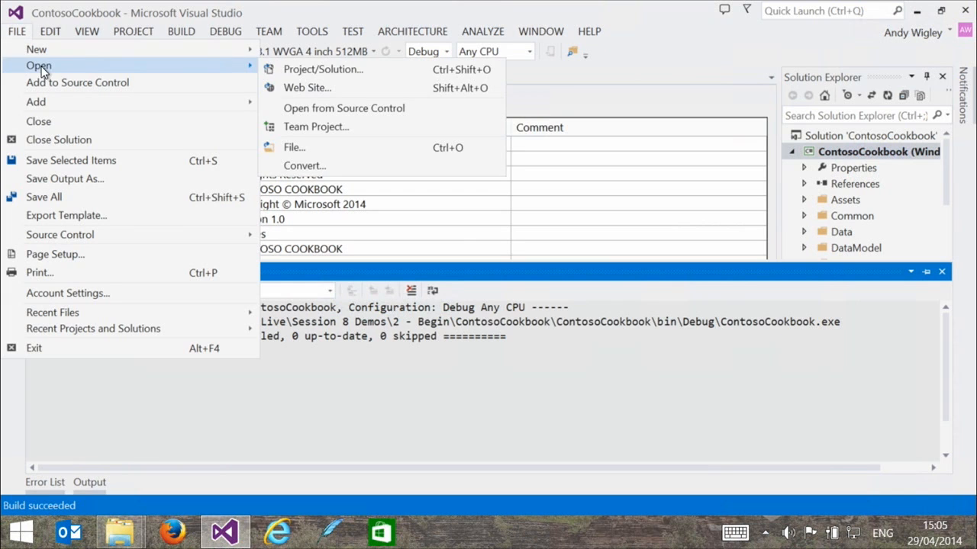
{"action": "left_click", "coordinate": [323, 70]}
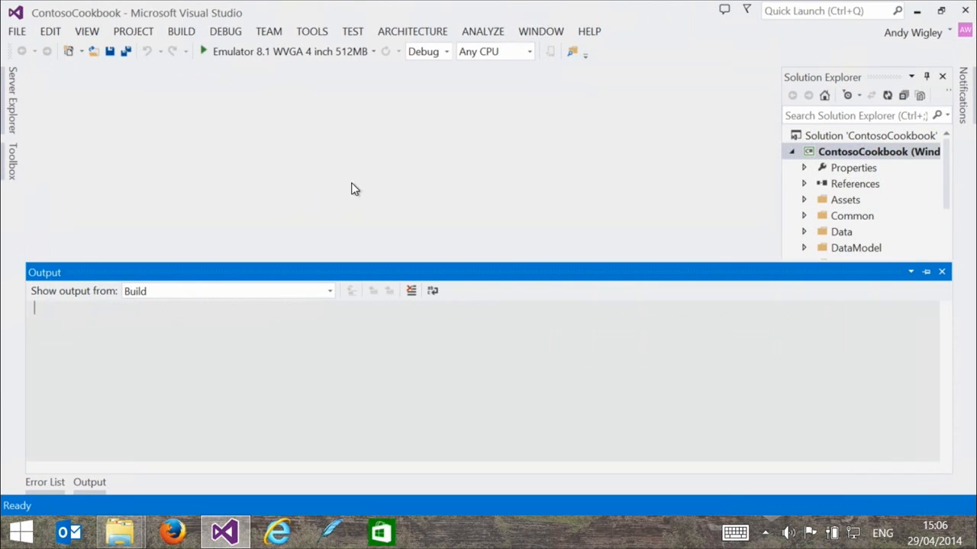
{"action": "mouse_move", "coordinate": [851, 206]}
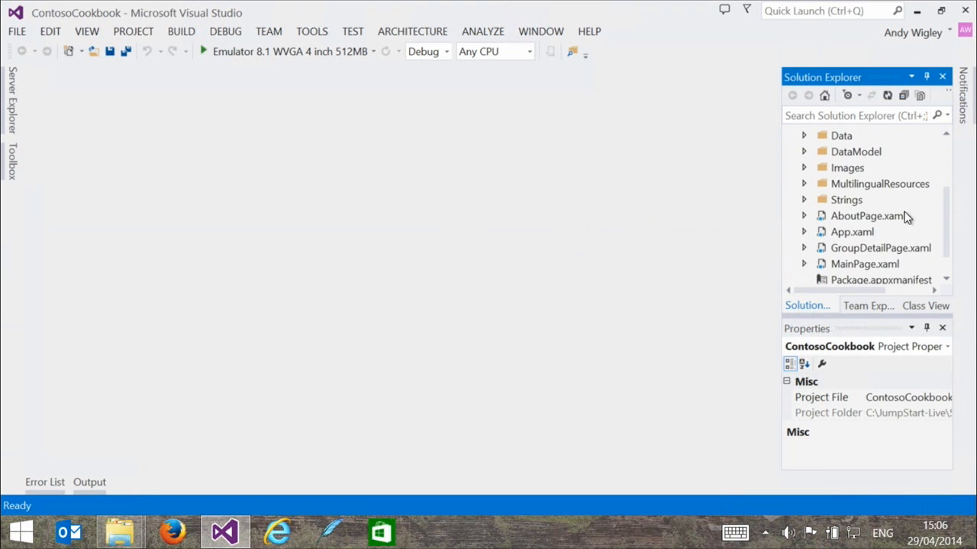
Expand MultilingualResources and open ContosoCookbook.qps-ploc.xlf as raw XLIFF XML.
{"action": "left_click", "coordinate": [802, 183]}
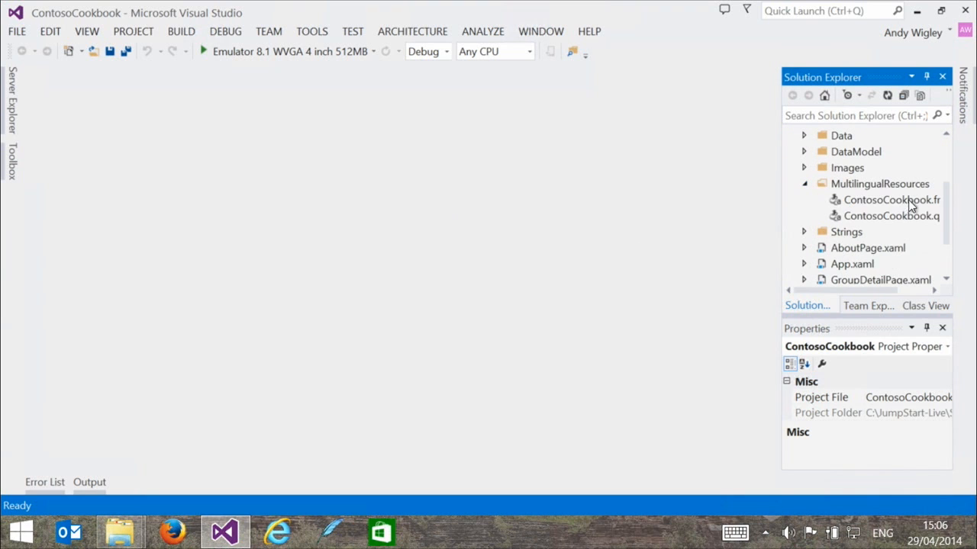
{"action": "left_click", "coordinate": [891, 198]}
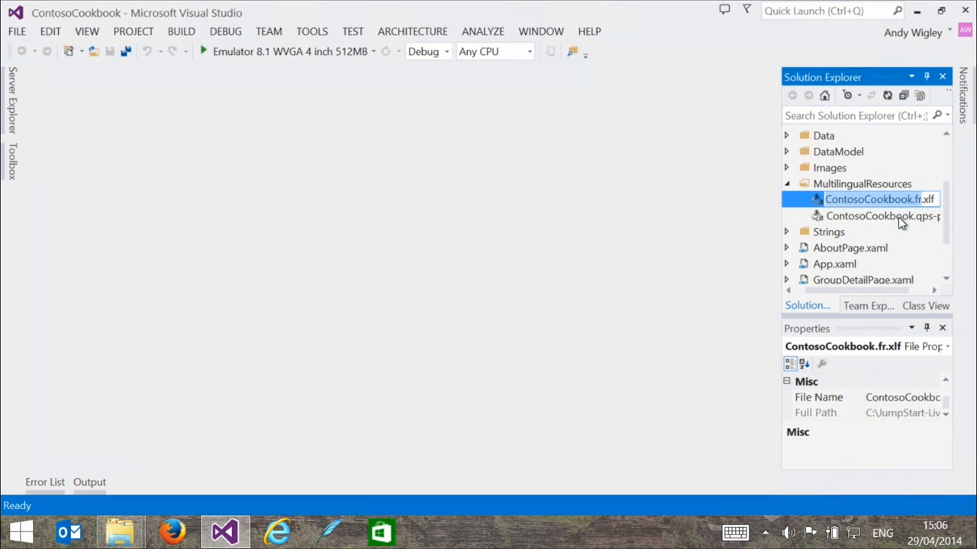
{"action": "double_click", "coordinate": [882, 217]}
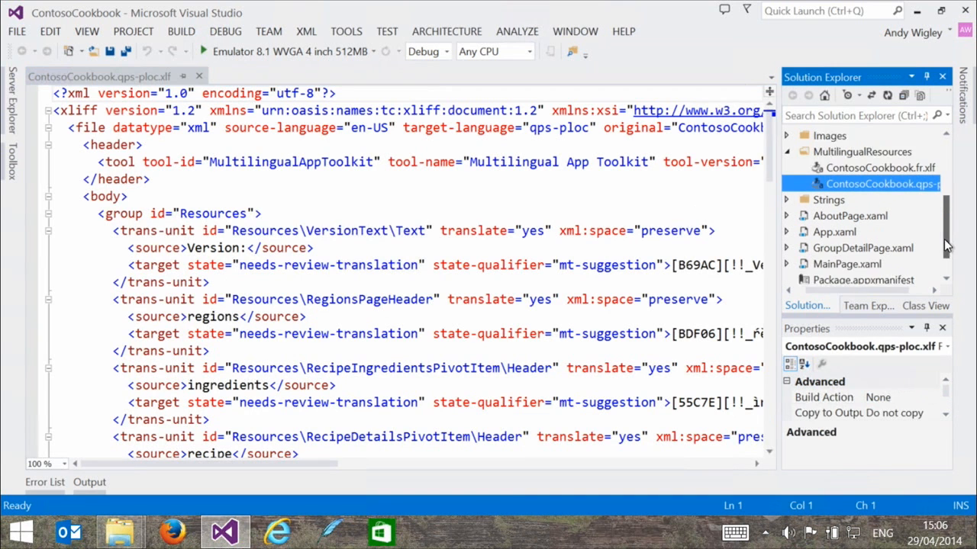
{"action": "scroll", "scroll_direction": "up", "scroll_amount": 3}
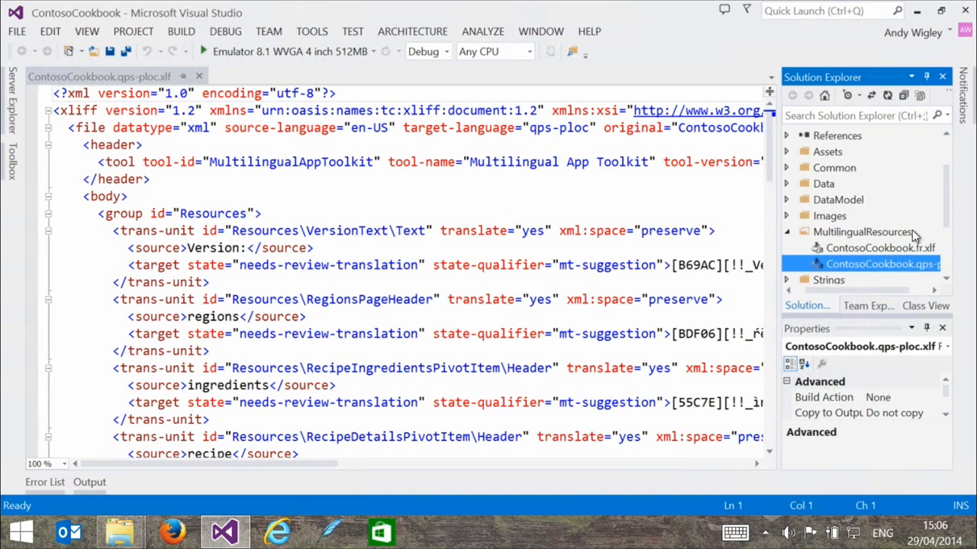
{"action": "right_click", "coordinate": [882, 264]}
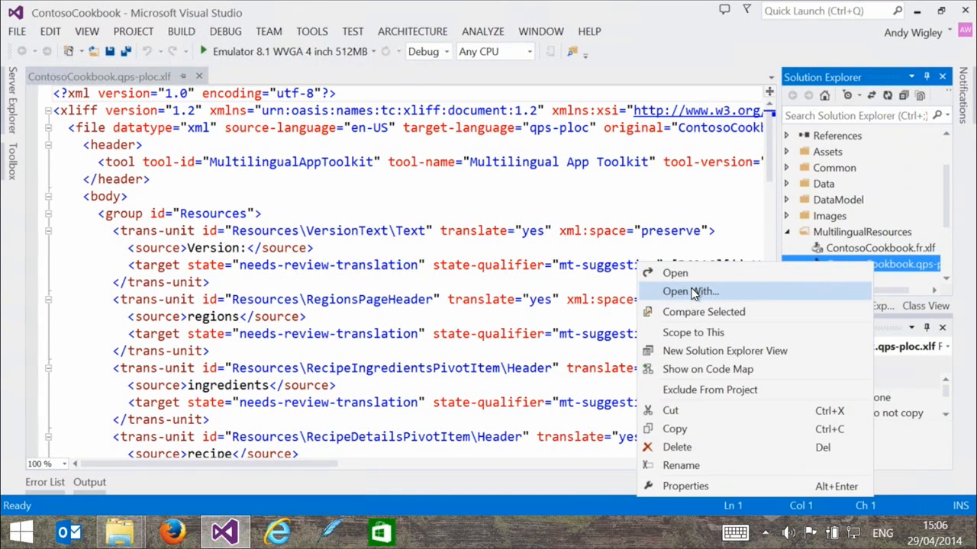
{"action": "left_click", "coordinate": [690, 290]}
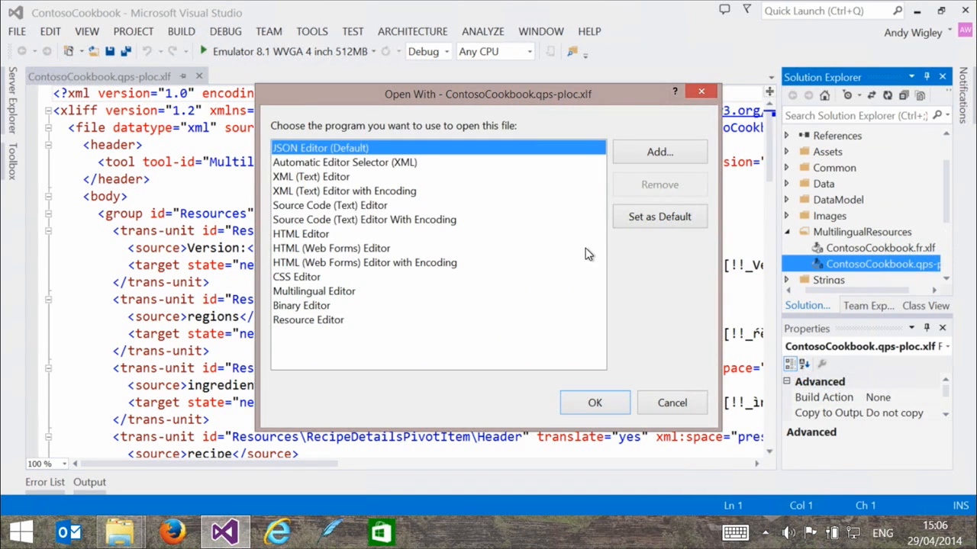
{"action": "left_click", "coordinate": [595, 403]}
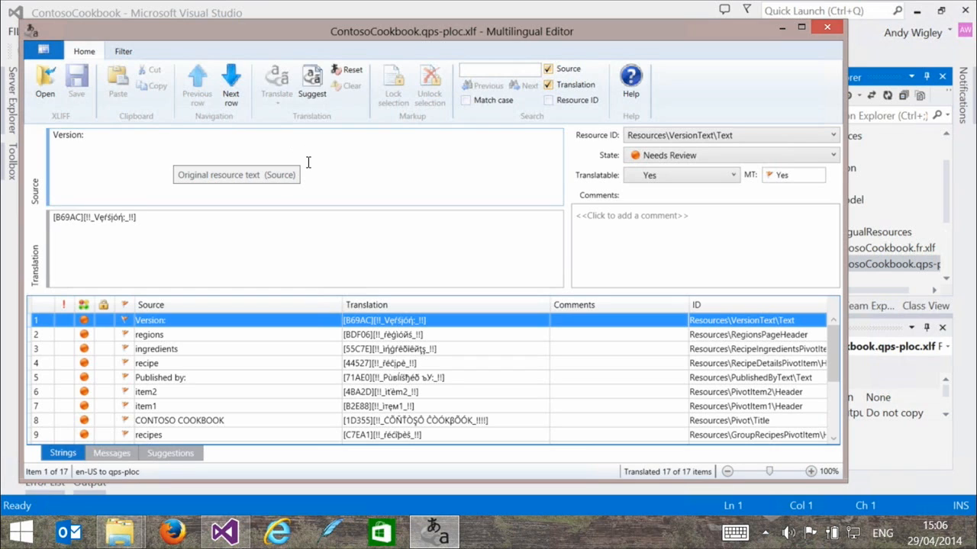
{"action": "mouse_move", "coordinate": [381, 174]}
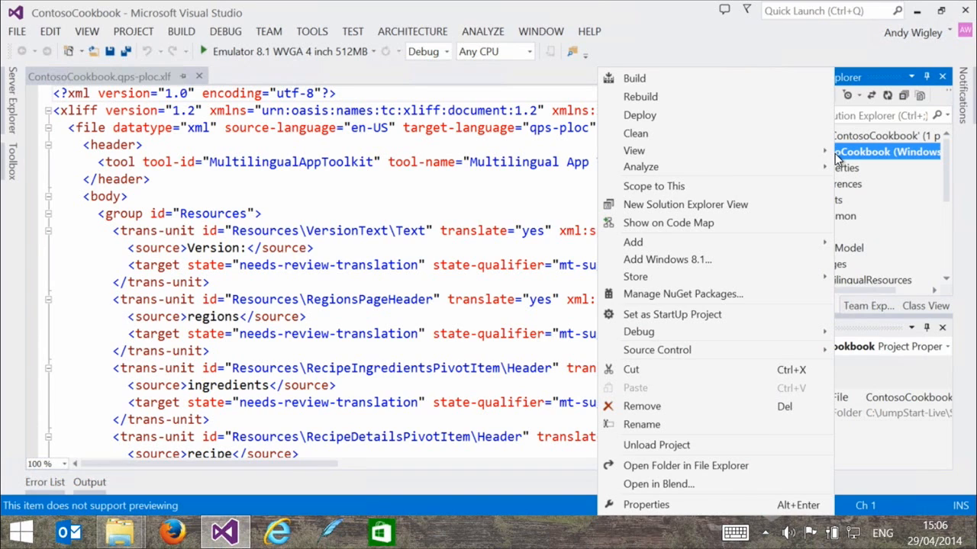
{"action": "mouse_move", "coordinate": [929, 319]}
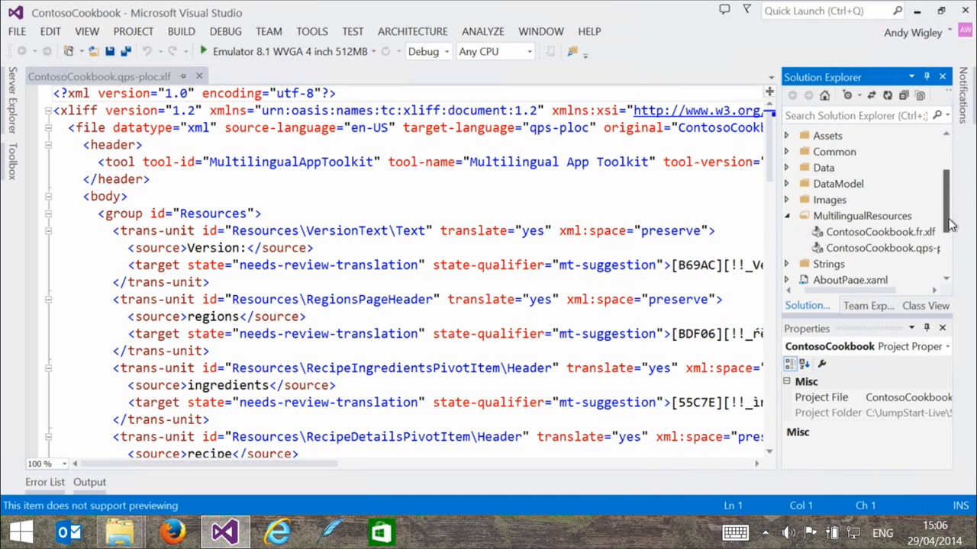
{"action": "right_click", "coordinate": [862, 200]}
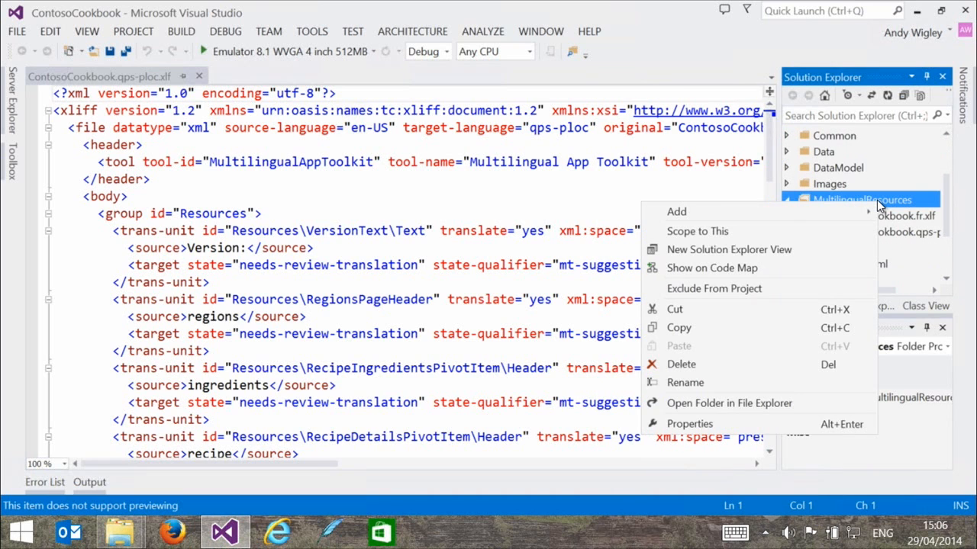
{"action": "right_click", "coordinate": [901, 217]}
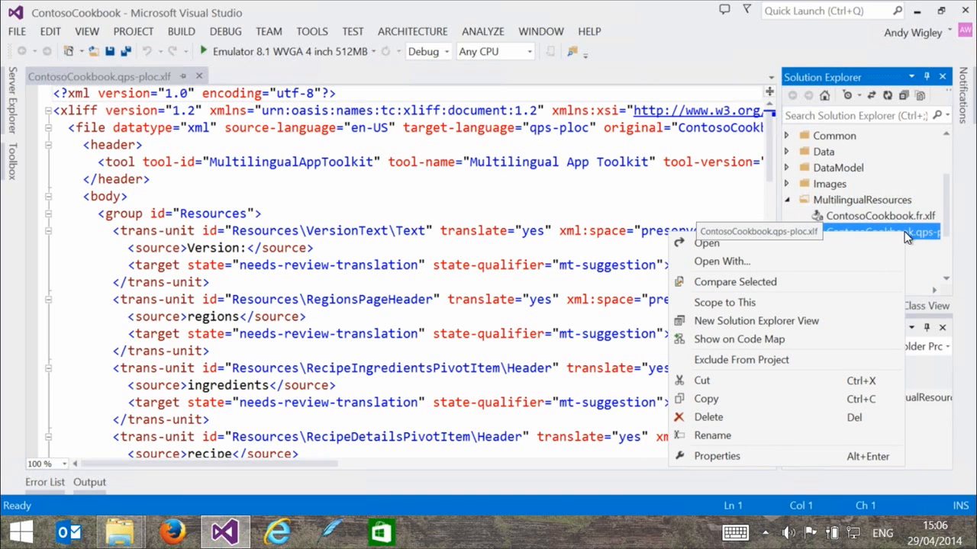
{"action": "mouse_move", "coordinate": [949, 231]}
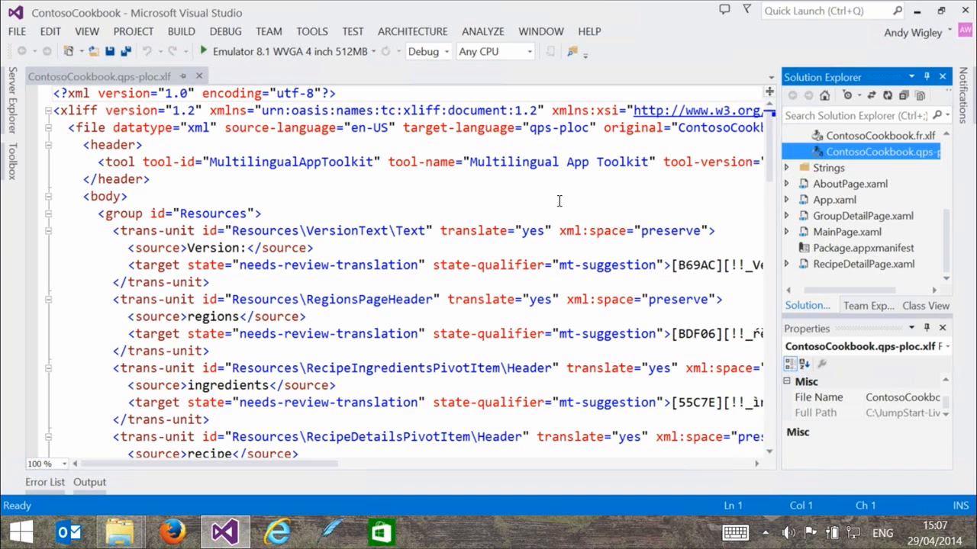
{"action": "mouse_move", "coordinate": [611, 198]}
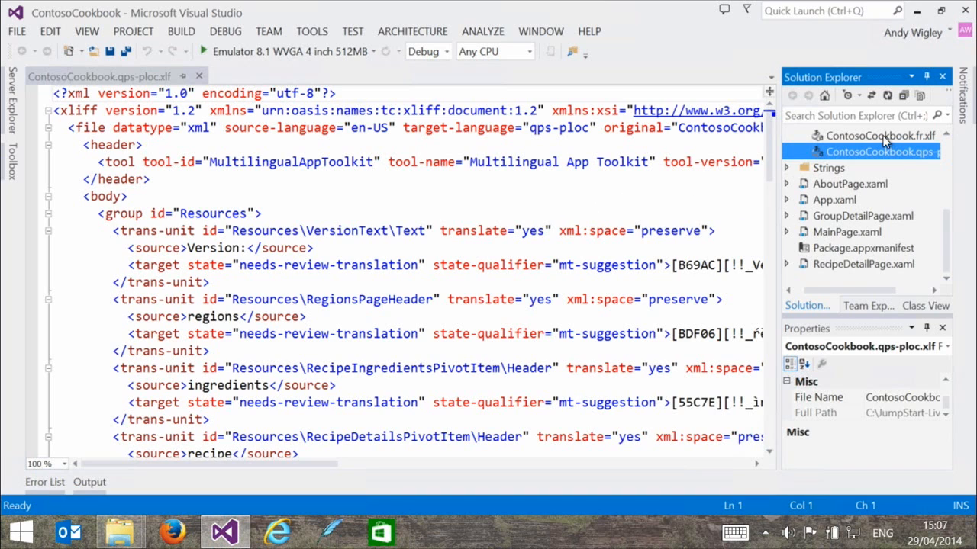
Open ContosoCookbook.fr.xlf in the Multilingual Editor and inspect the ingredients string's French translation.
{"action": "right_click", "coordinate": [882, 151]}
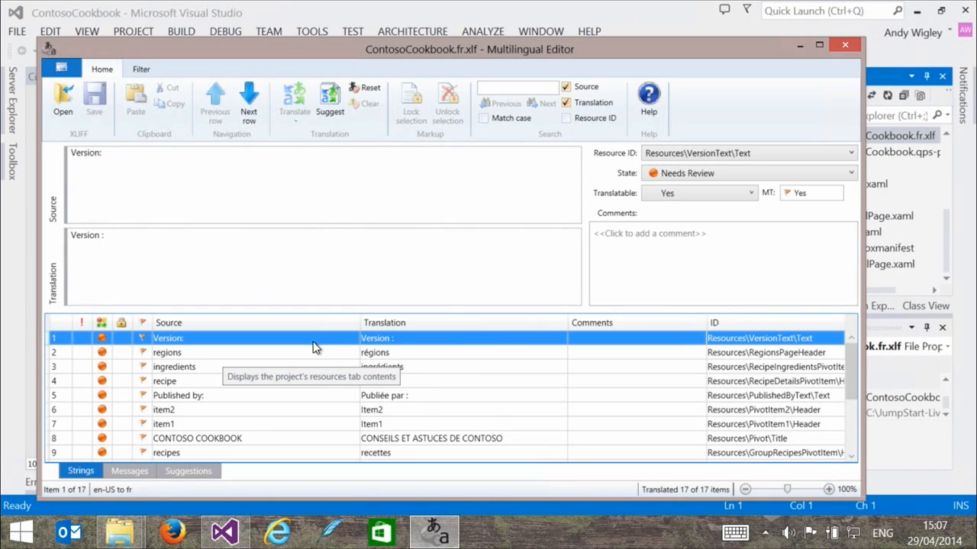
{"action": "mouse_move", "coordinate": [384, 358]}
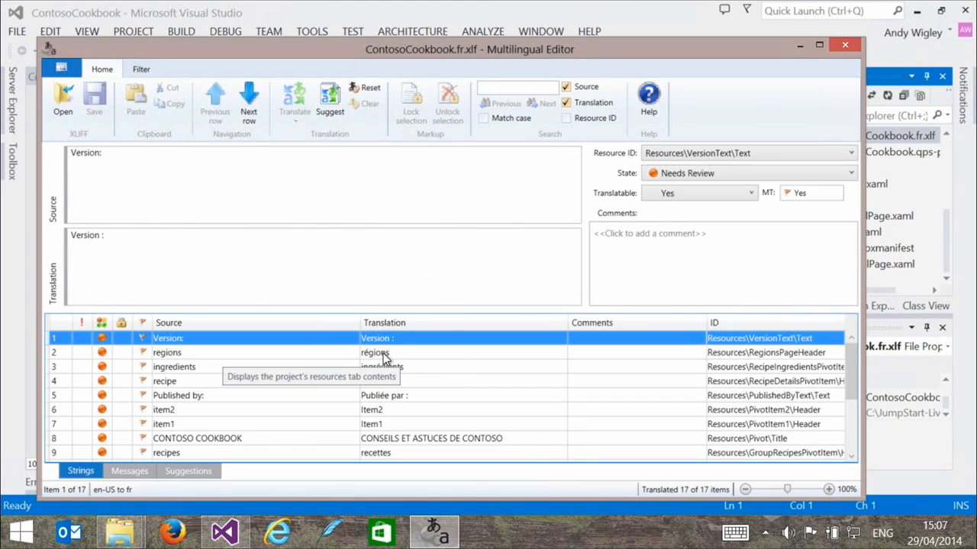
{"action": "left_click", "coordinate": [174, 366]}
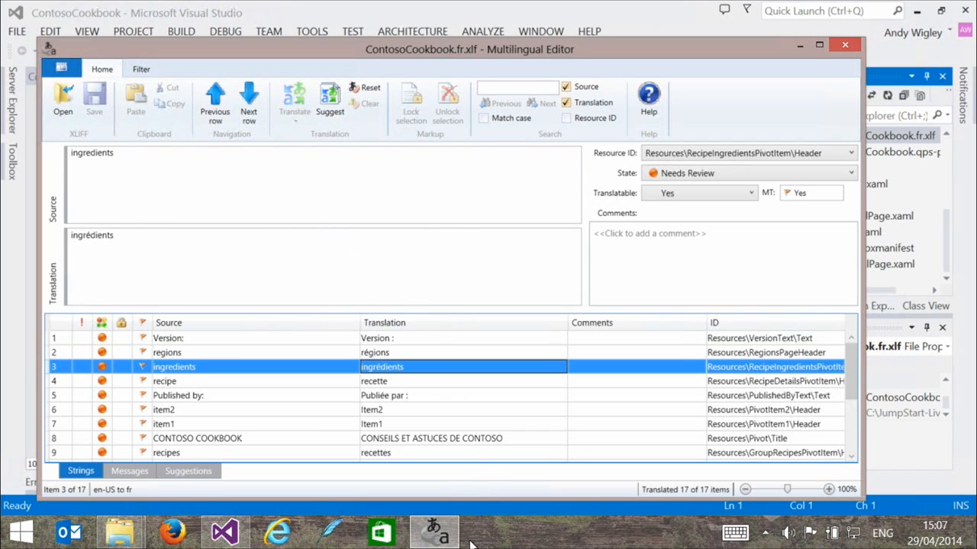
{"action": "mouse_move", "coordinate": [212, 497]}
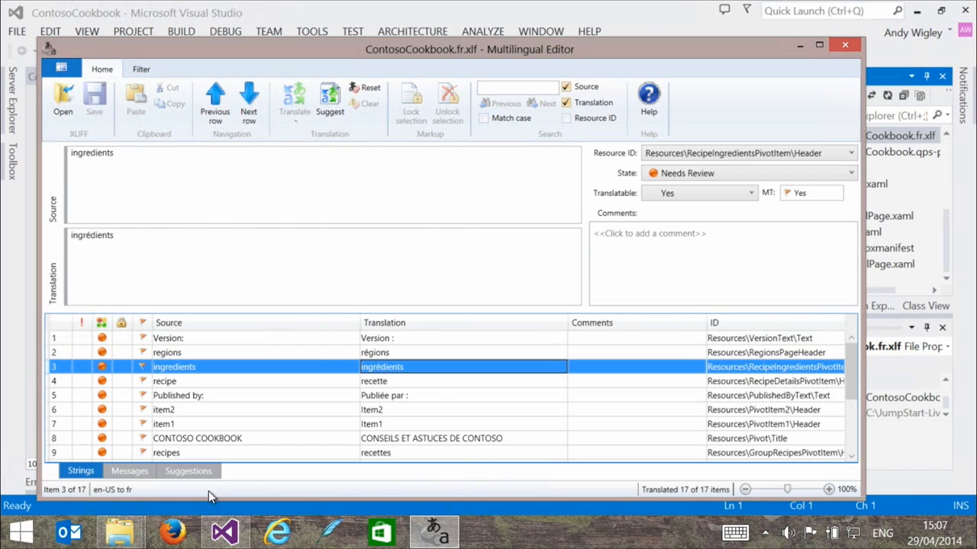
{"action": "mouse_move", "coordinate": [586, 6]}
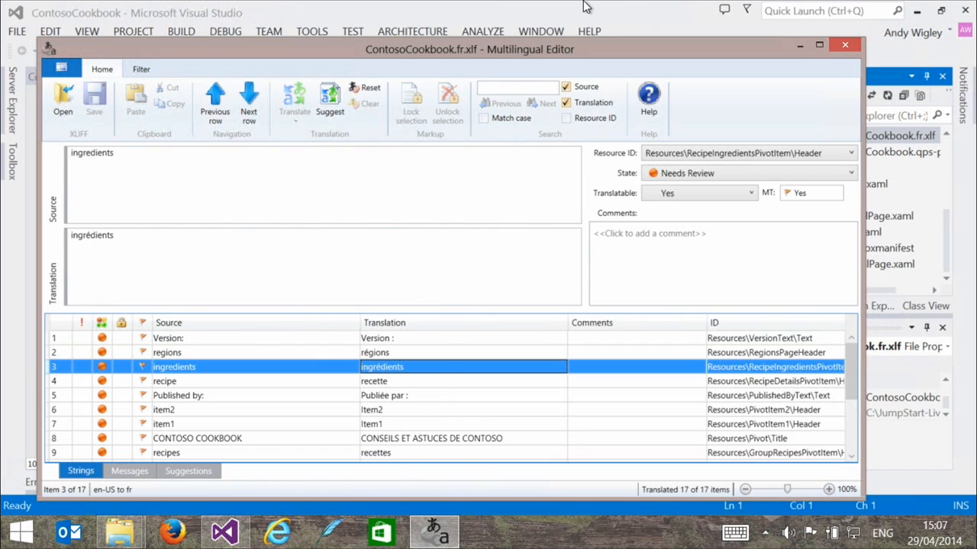